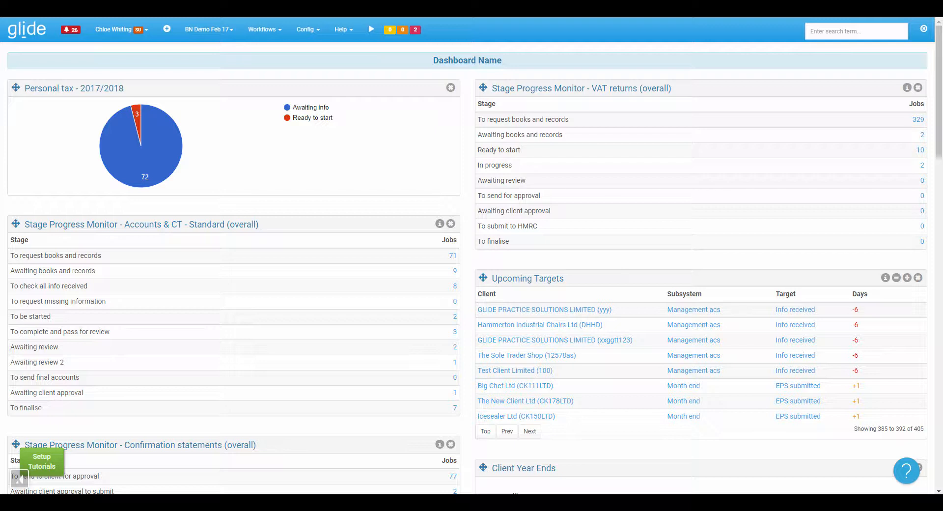
mouse_move(720, 43)
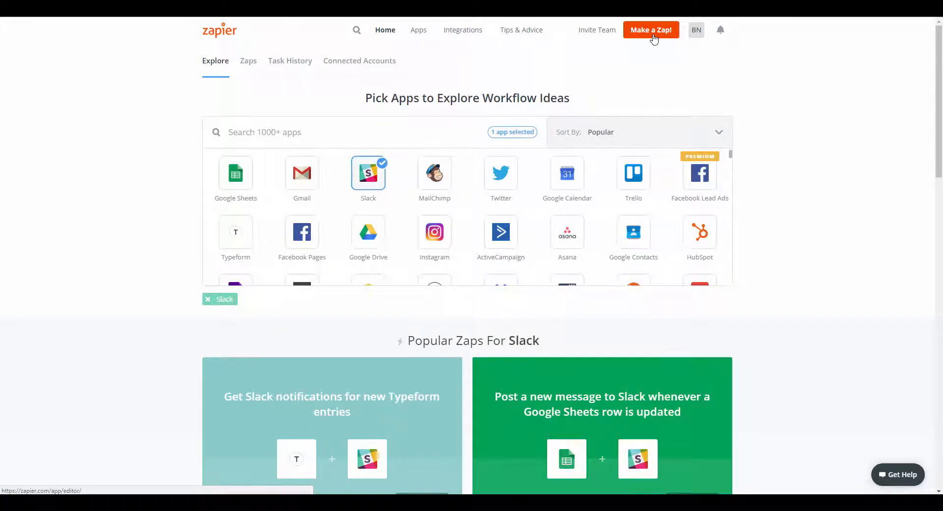
- Make a new zap with Webhooks by Zapier as trigger app and Catch Hook as its event
click(650, 29)
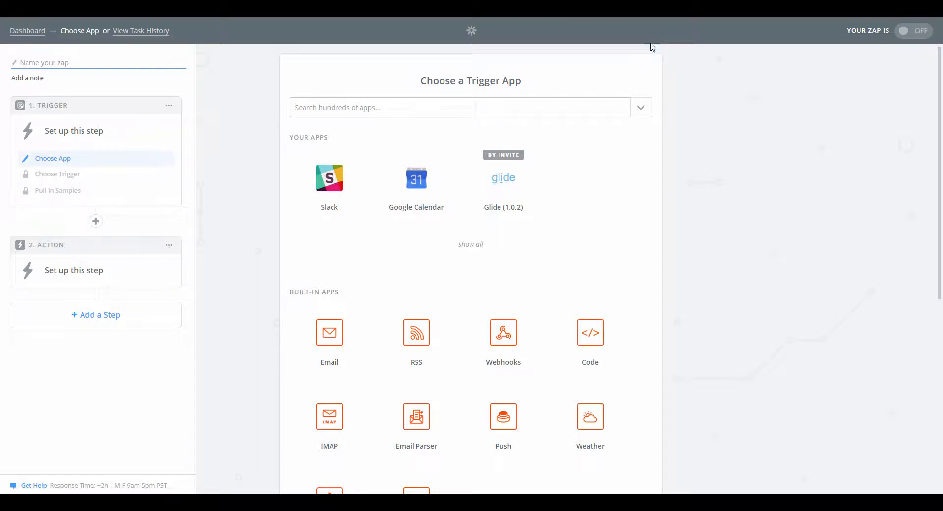
scroll(down, 3)
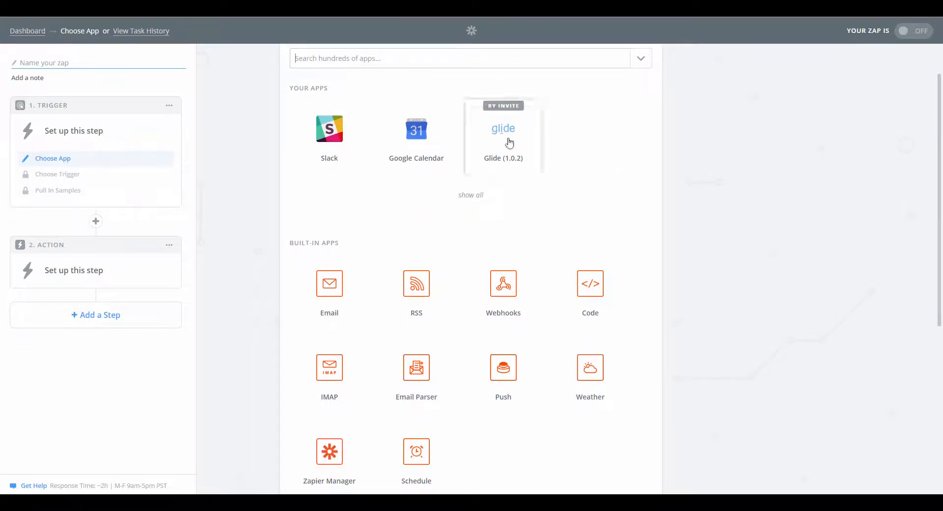
scroll(down, 3)
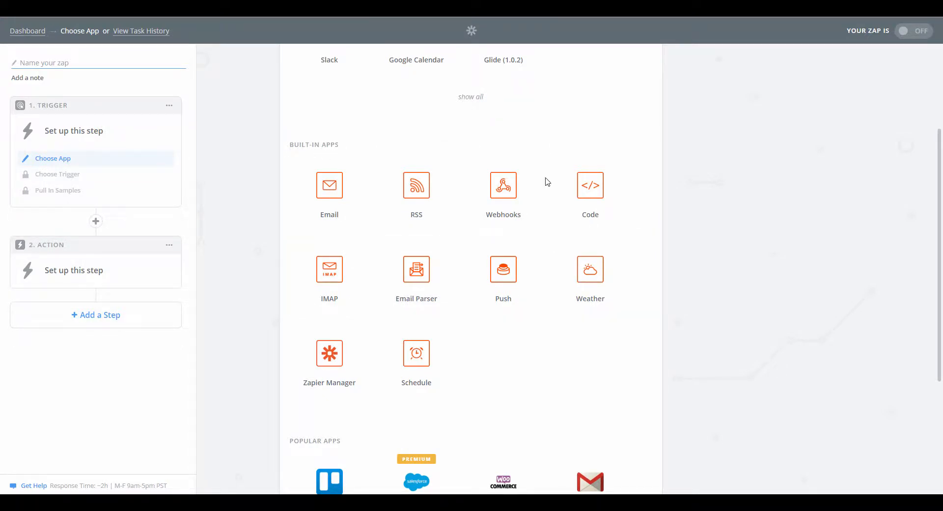
click(503, 185)
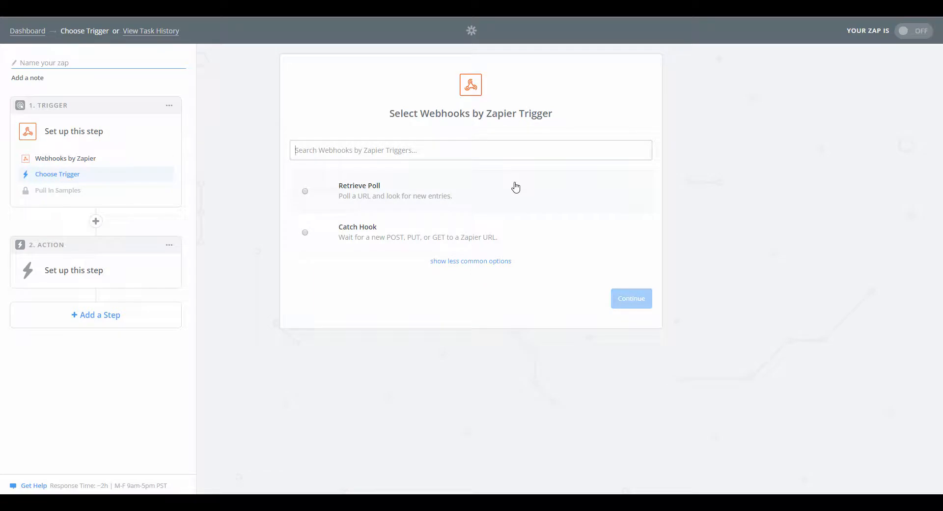
mouse_move(357, 231)
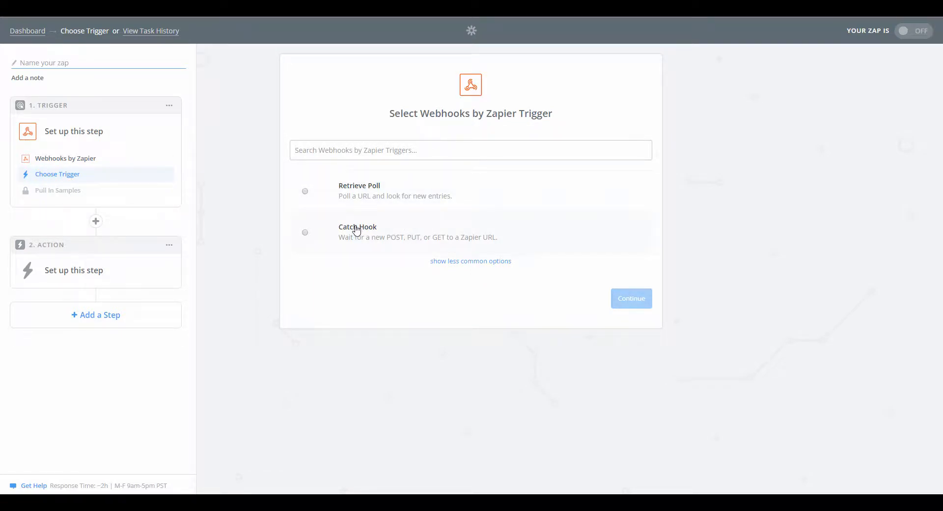
click(631, 298)
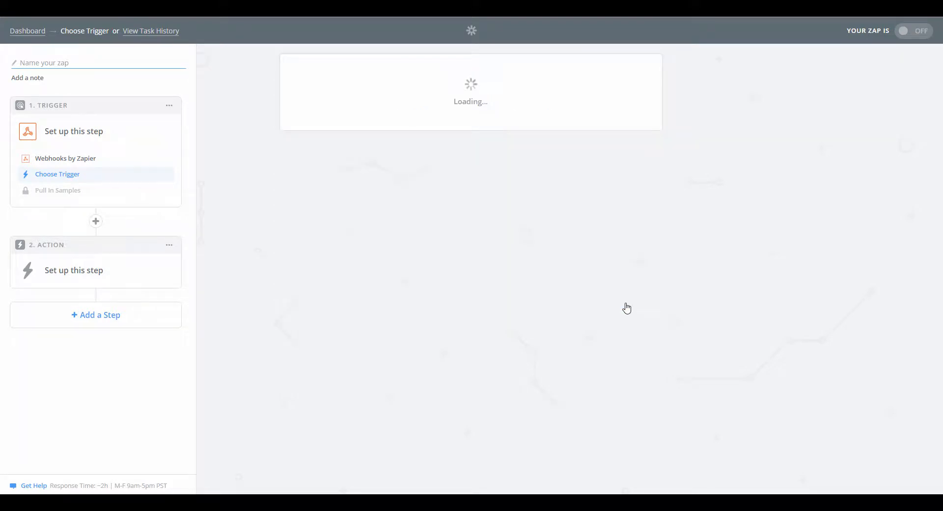
- Continue through webhook setup and copy the generated custom webhook URL
click(57, 174)
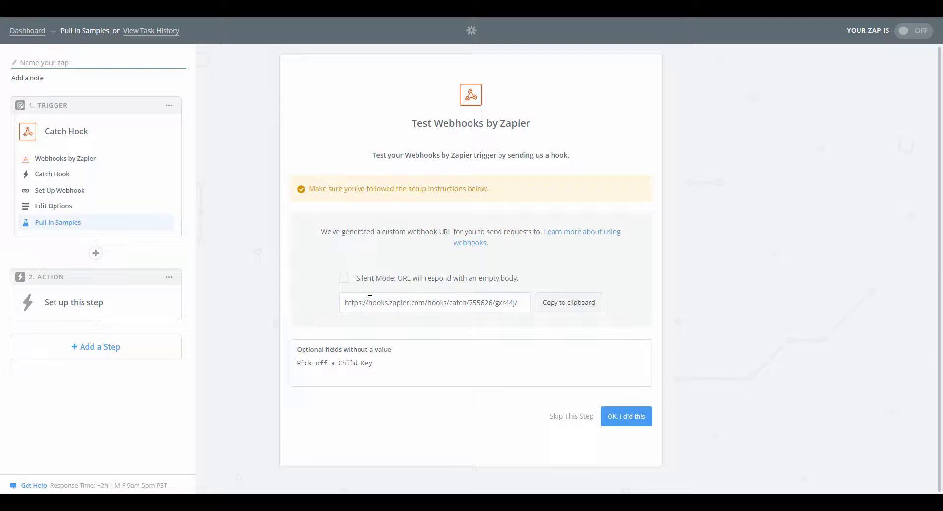
click(568, 302)
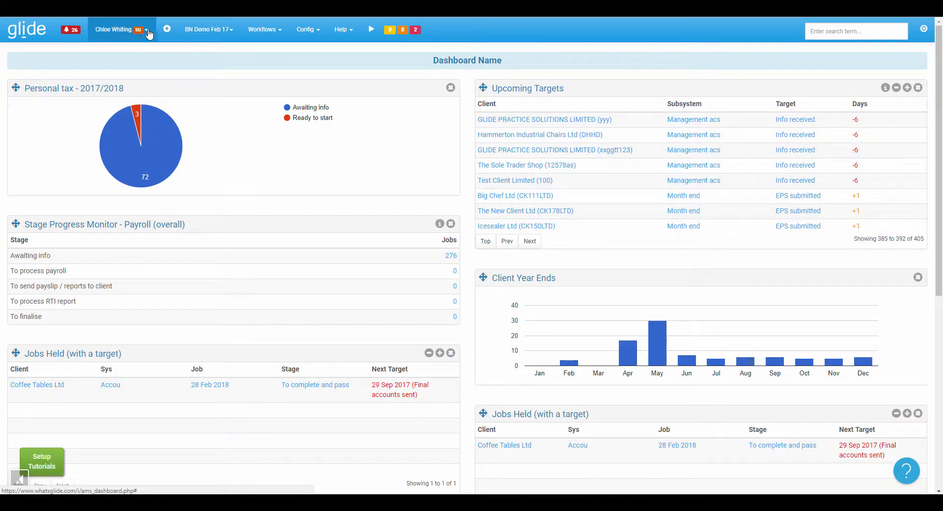
- Edit the Management accounts workflow system and view its Workflow Routes stage steps
click(307, 29)
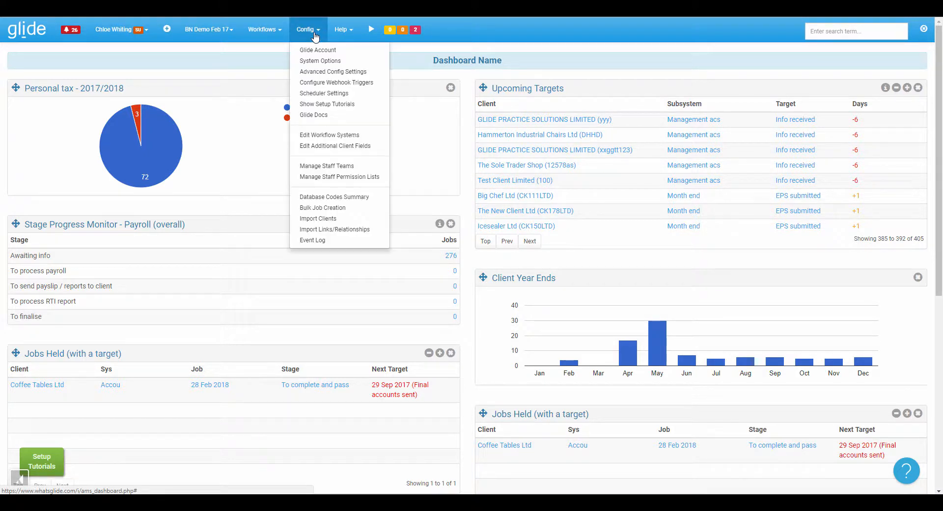
click(330, 135)
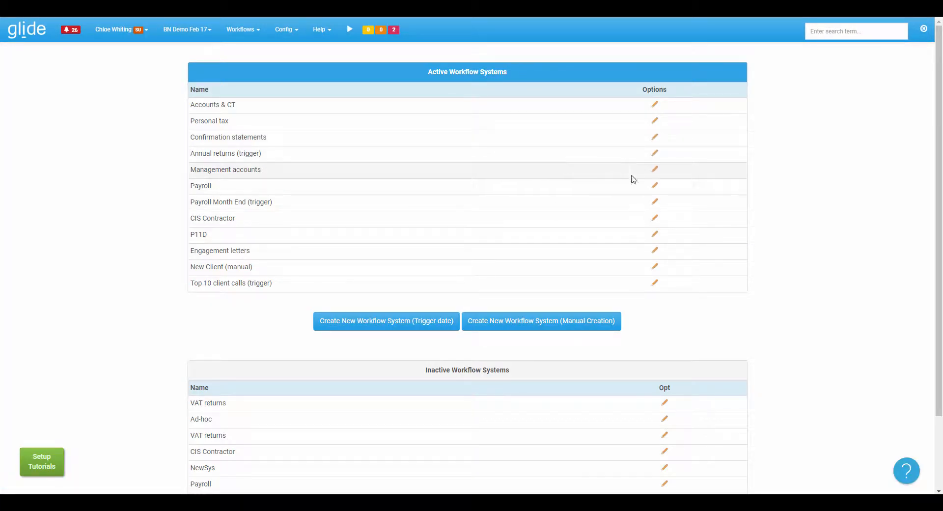
click(654, 169)
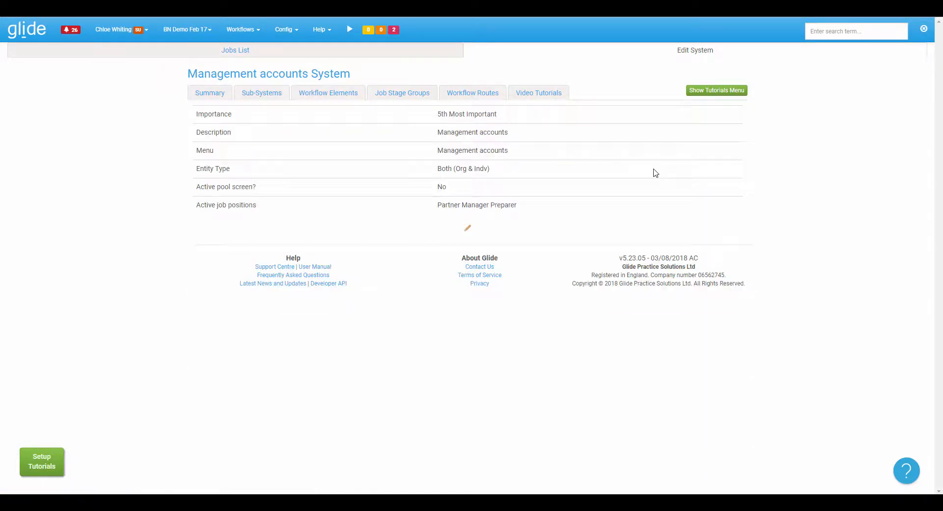
click(472, 92)
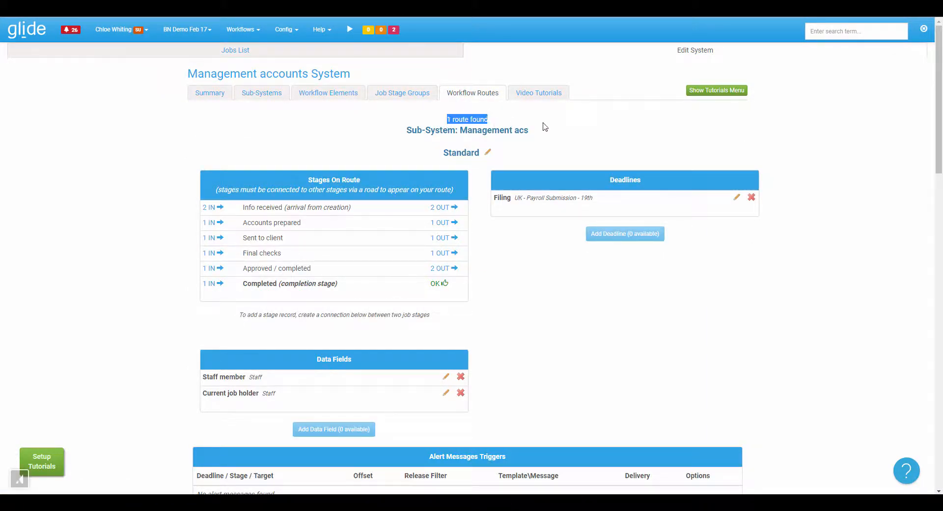
scroll(down, 3)
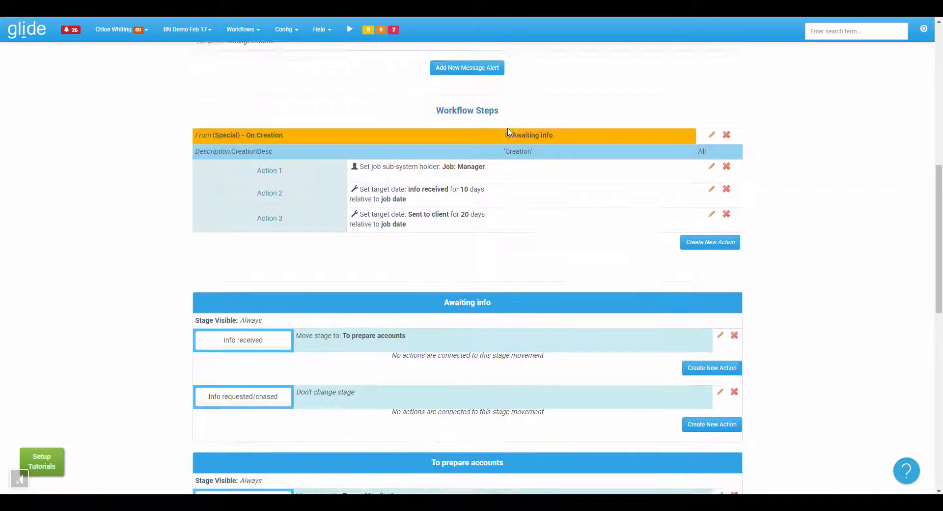
scroll(down, 3)
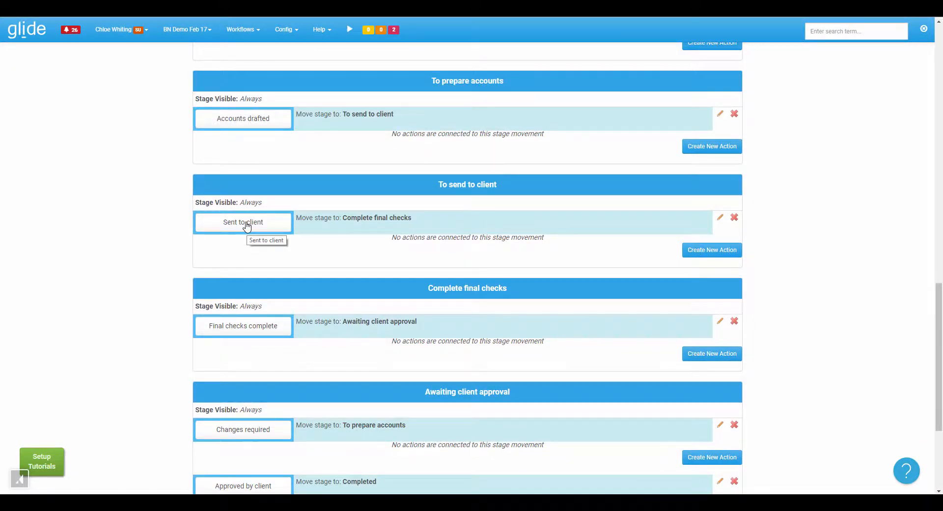
mouse_move(711, 249)
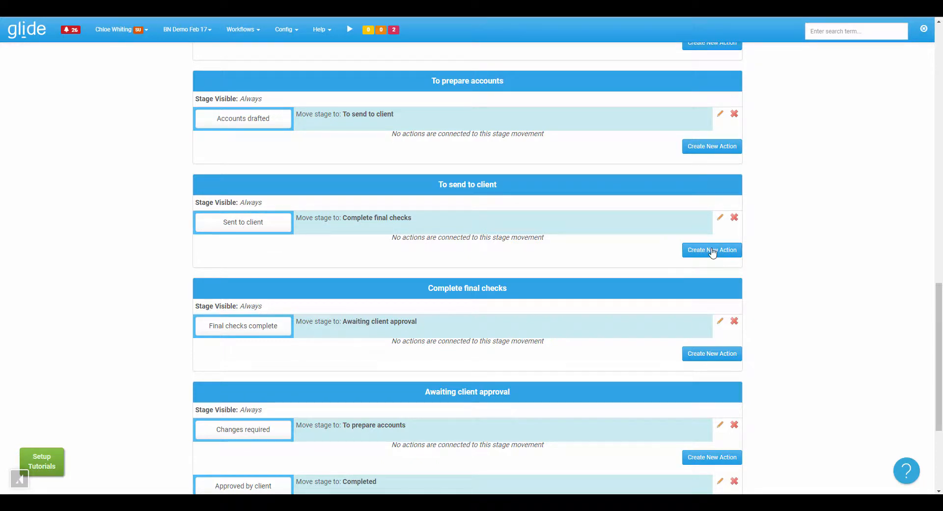
- Add a 'Send data to a webhook' action to Sent to client with the Zapier hook URL
click(712, 250)
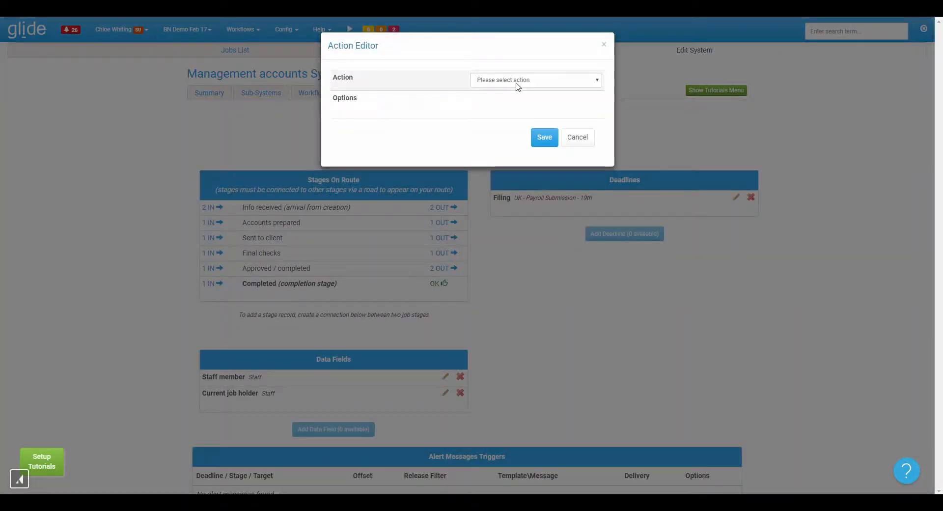
click(534, 79)
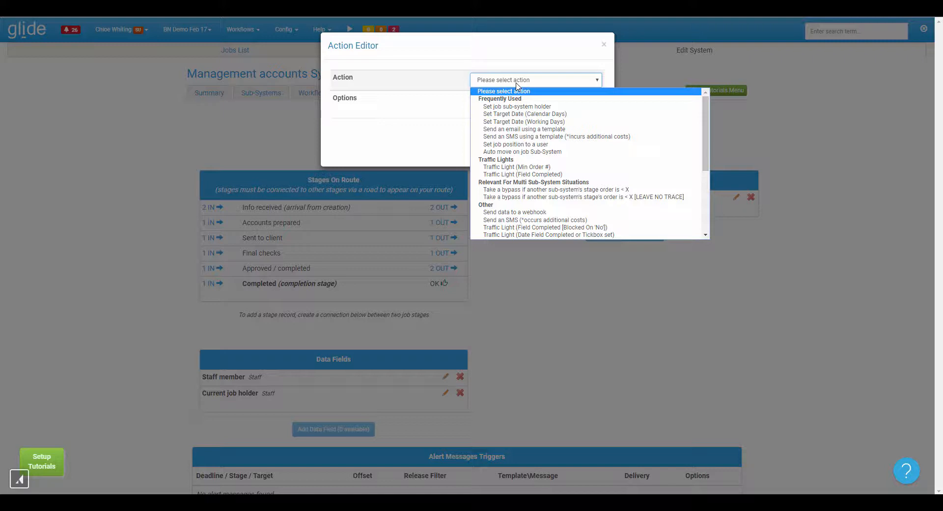
mouse_move(514, 211)
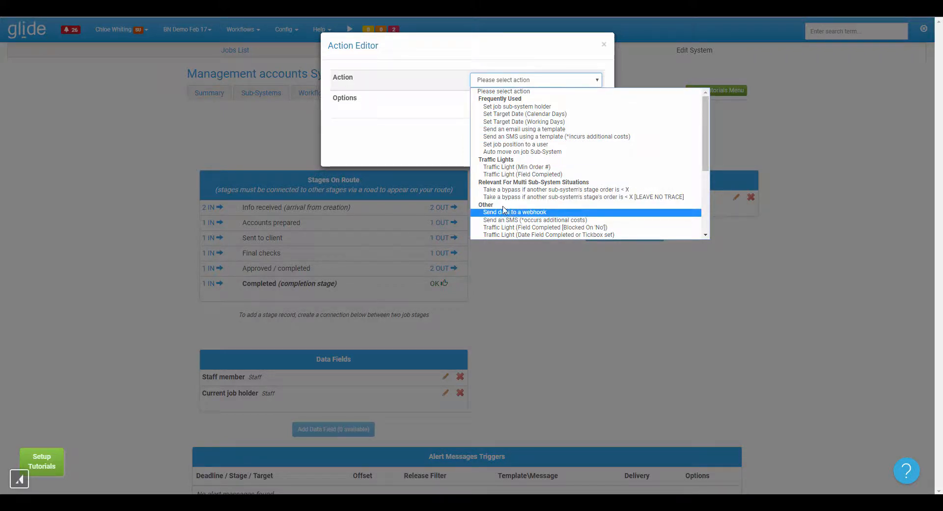
click(514, 213)
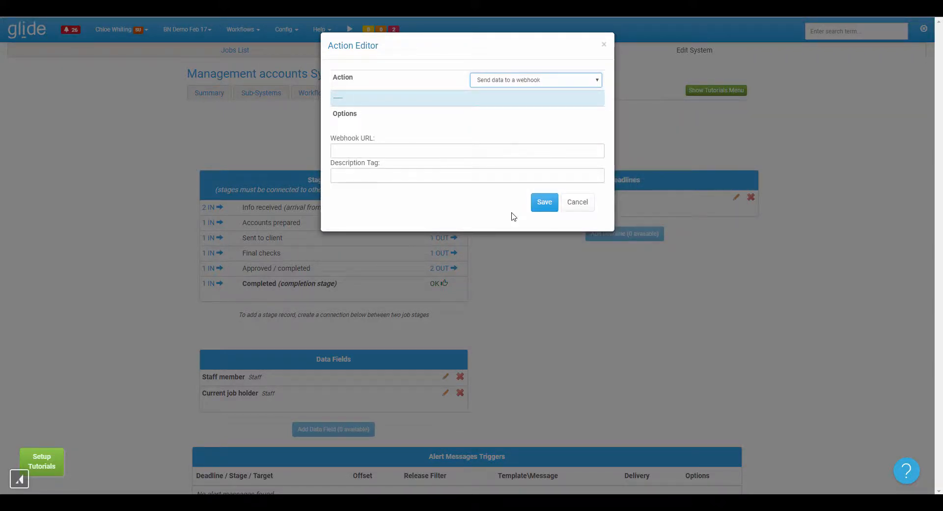
click(467, 150)
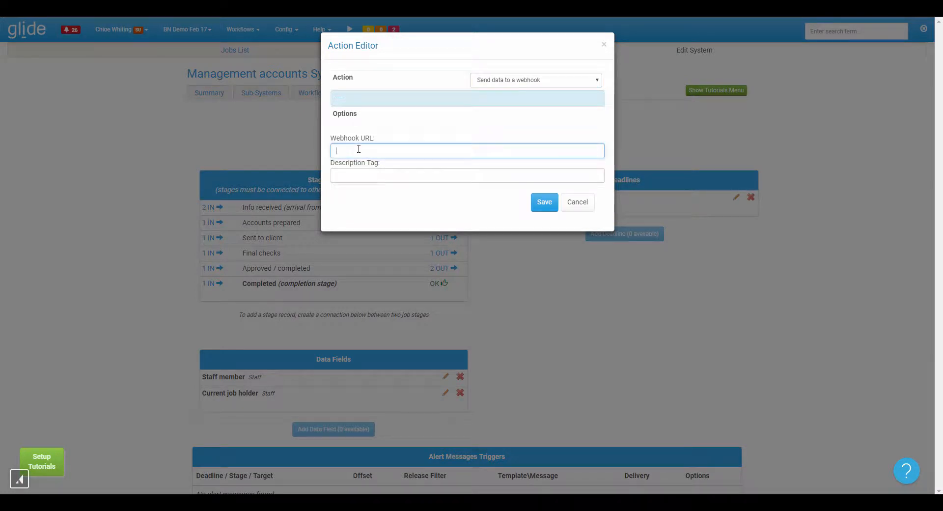
text(https://hooks.zapier.com/hooks/catch/755626/gxr44j/)
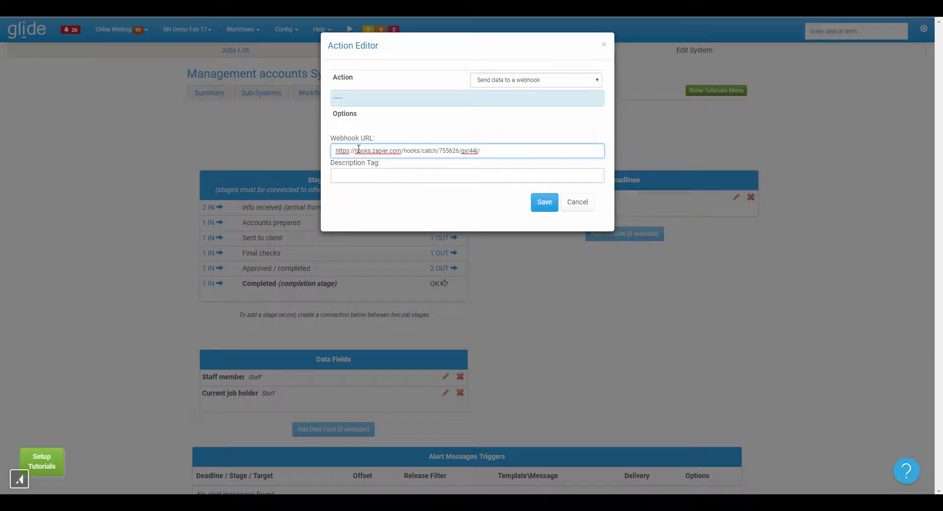
- Tag the action 'Send info to Slack' and save it
click(467, 174)
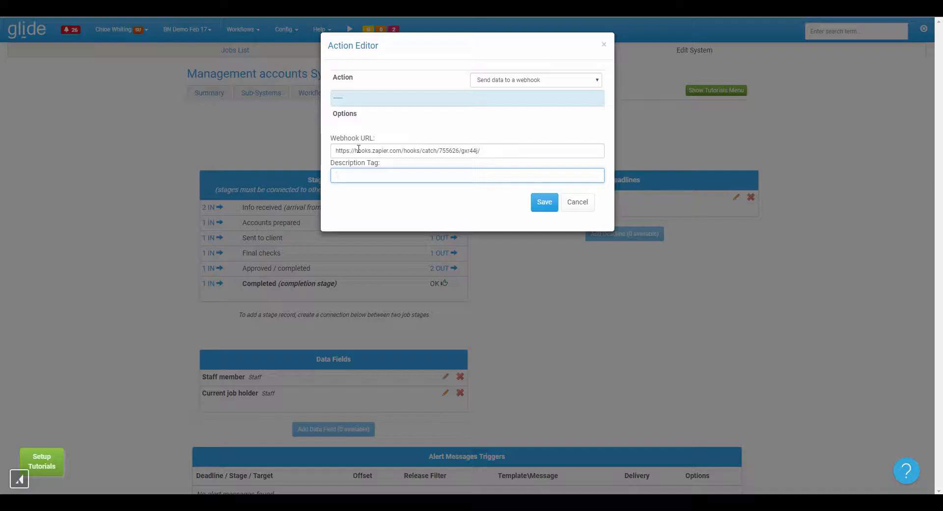
text(Se)
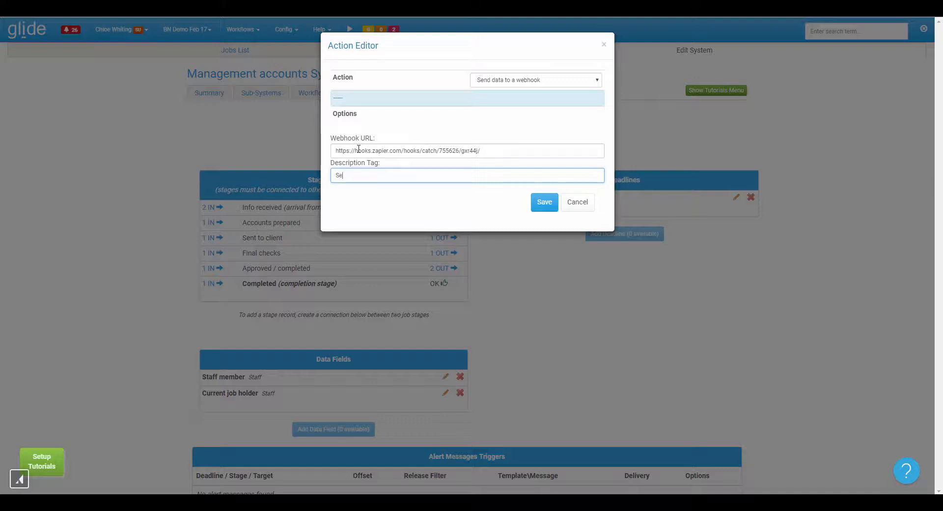
text(Send info to)
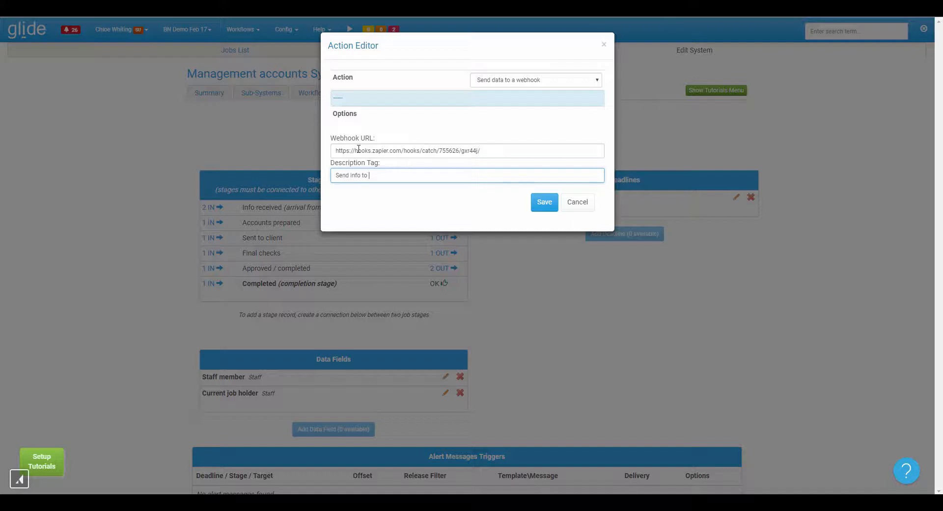
text(Slack)
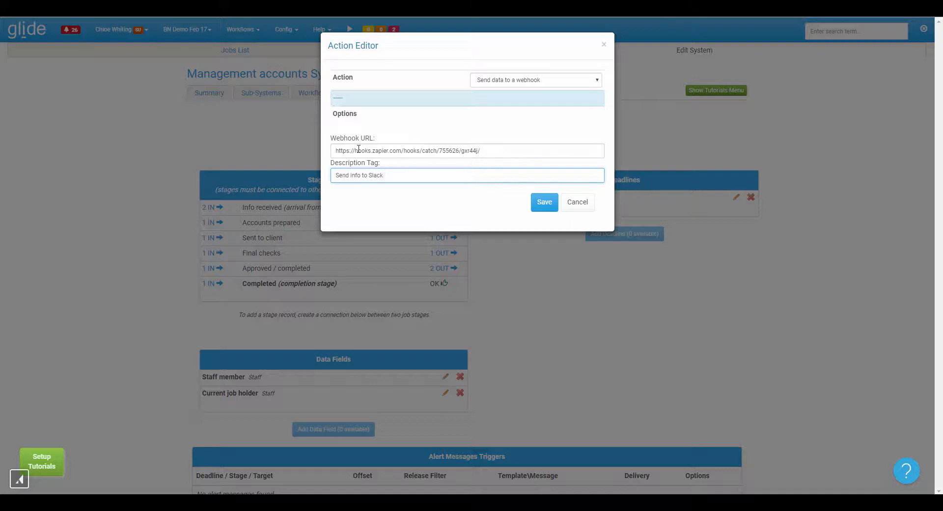
click(543, 202)
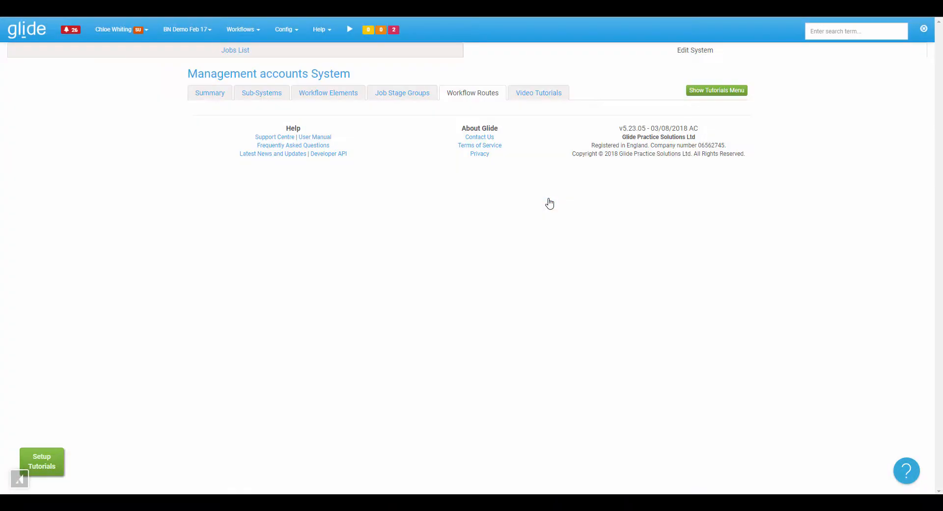
click(472, 92)
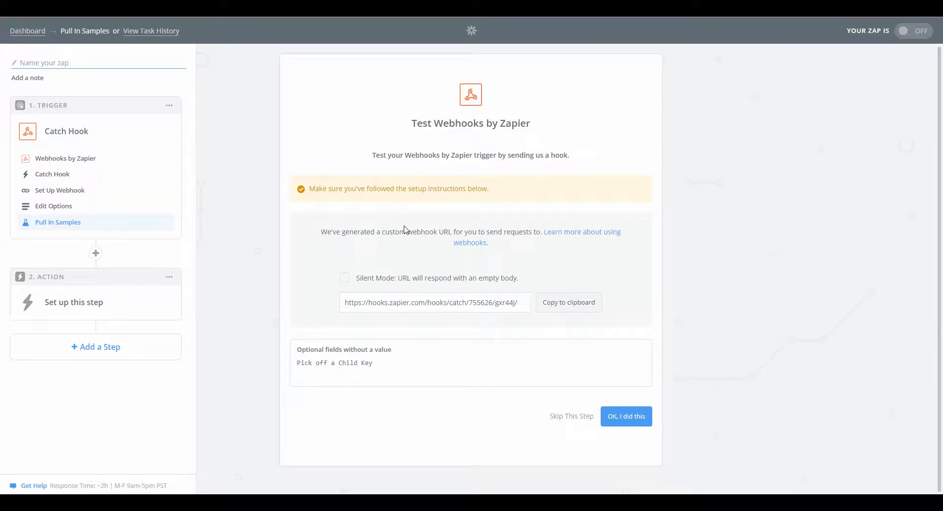
mouse_move(503, 244)
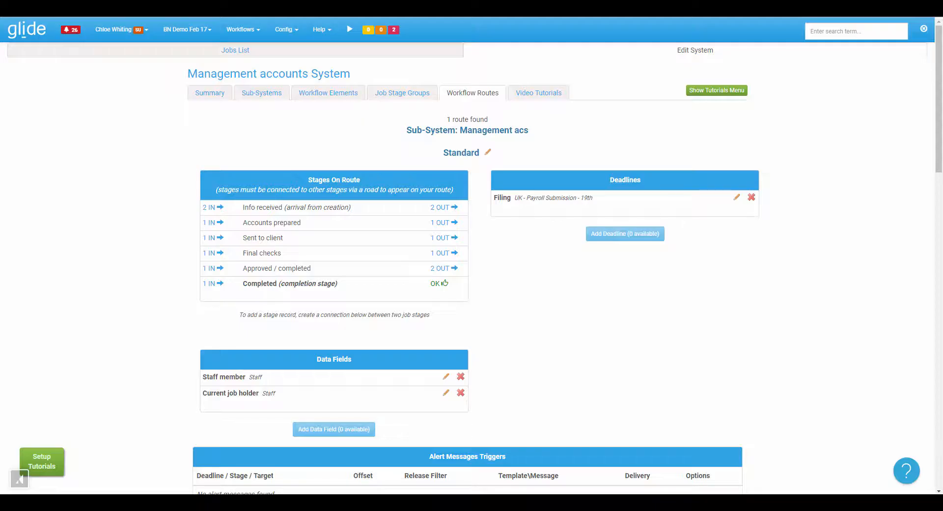
- Open the Aldwincle Farm 31 Oct 2017 job from the Management accounts jobs list
click(242, 28)
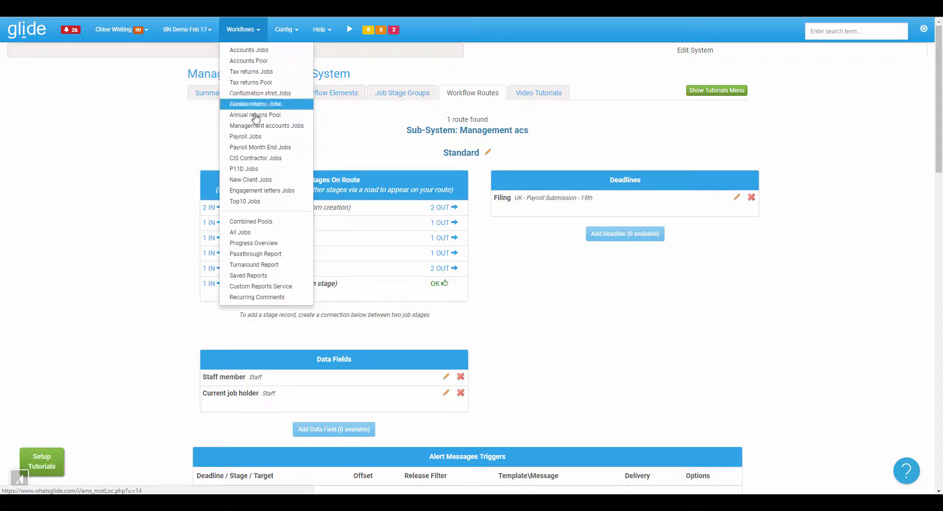
click(266, 125)
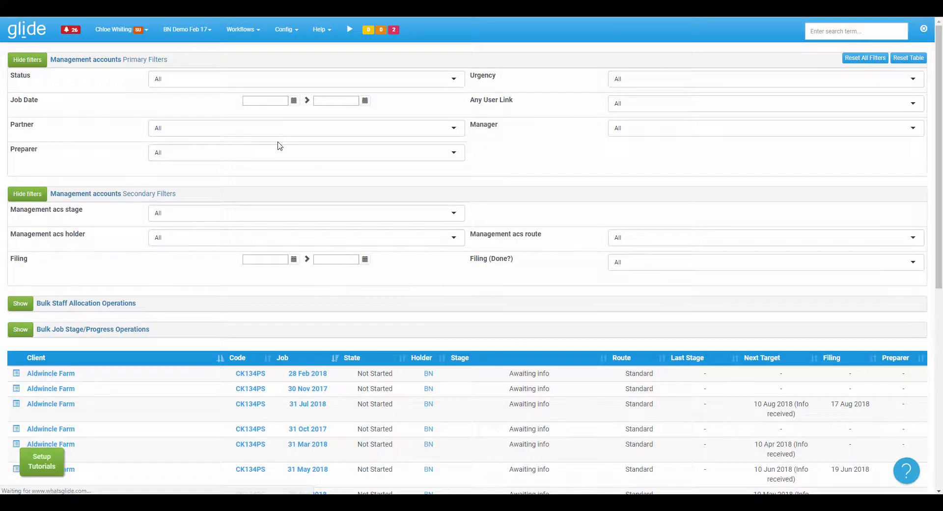
scroll(down, 3)
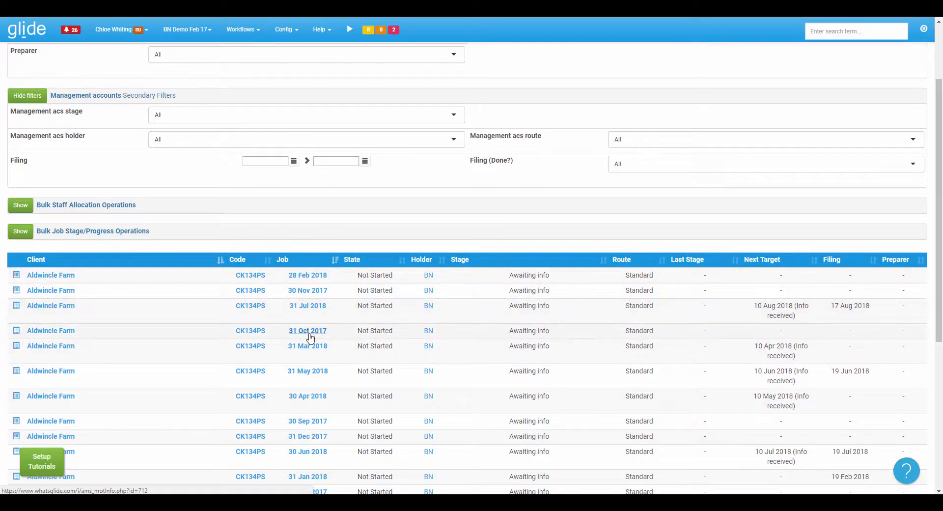
click(307, 330)
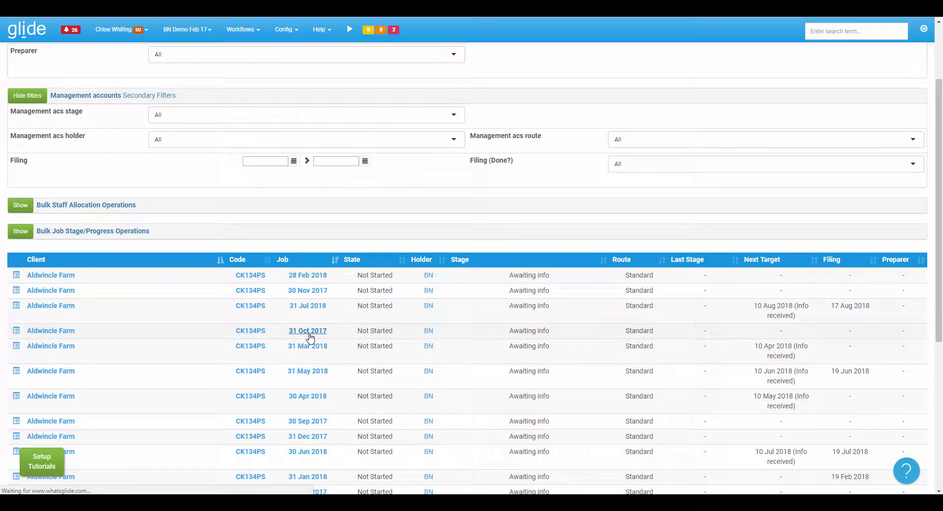
click(308, 330)
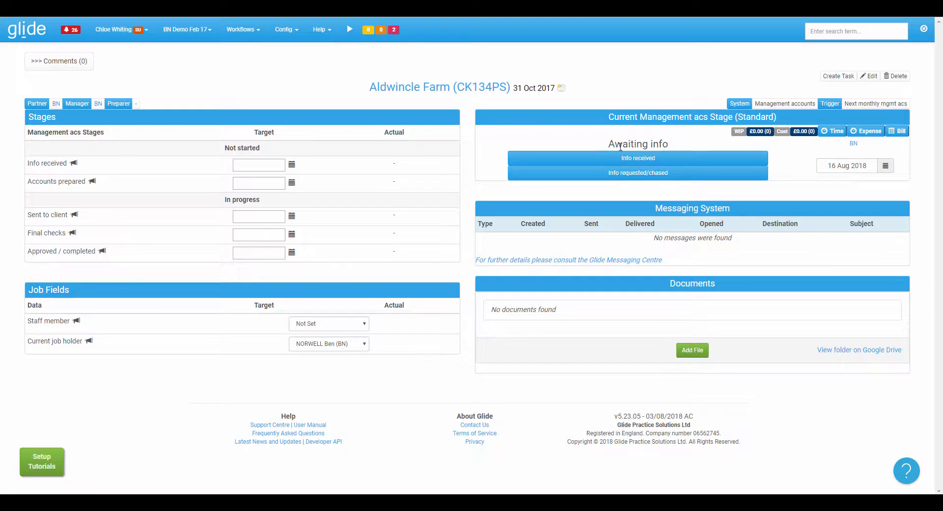
- Record Info received, Accounts prepared and Sent to client on the job
click(637, 157)
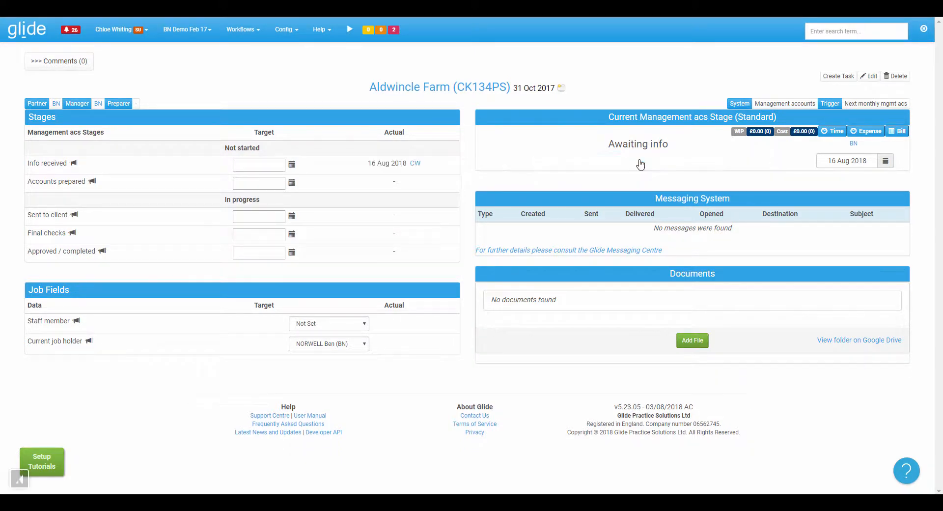
click(637, 158)
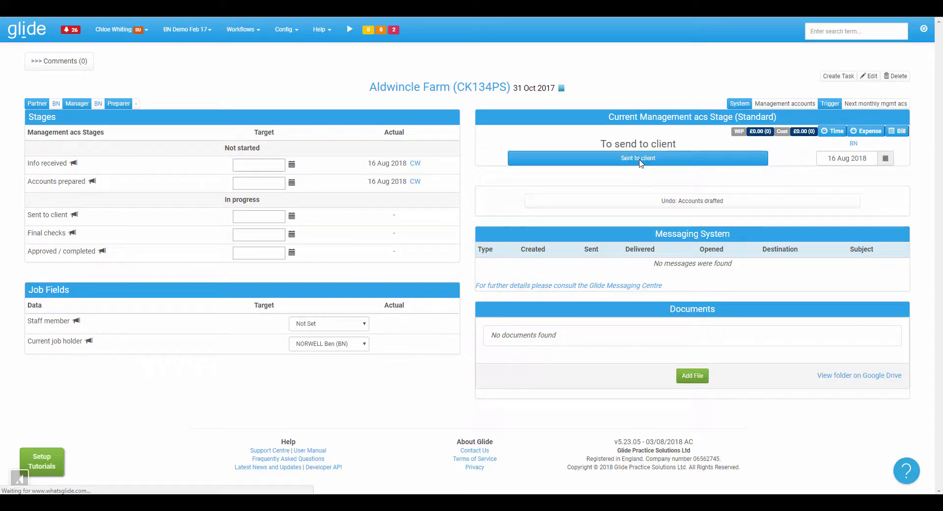
mouse_move(637, 157)
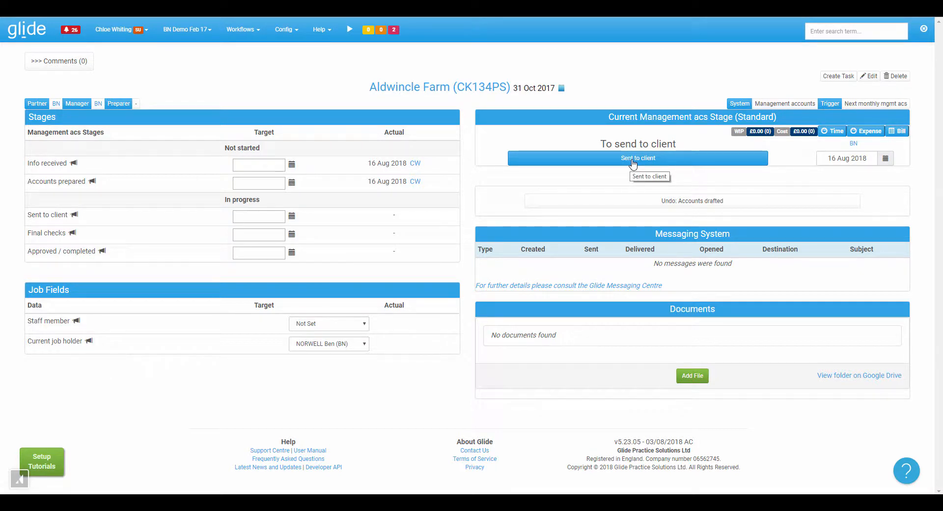
click(637, 157)
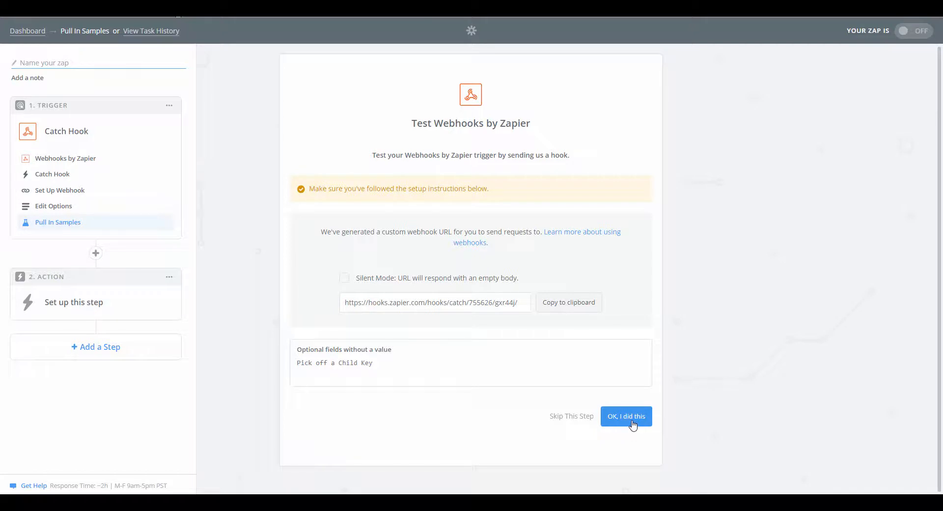
- Confirm the hook was sent and review the captured Aldwincle Farm job fields
click(626, 415)
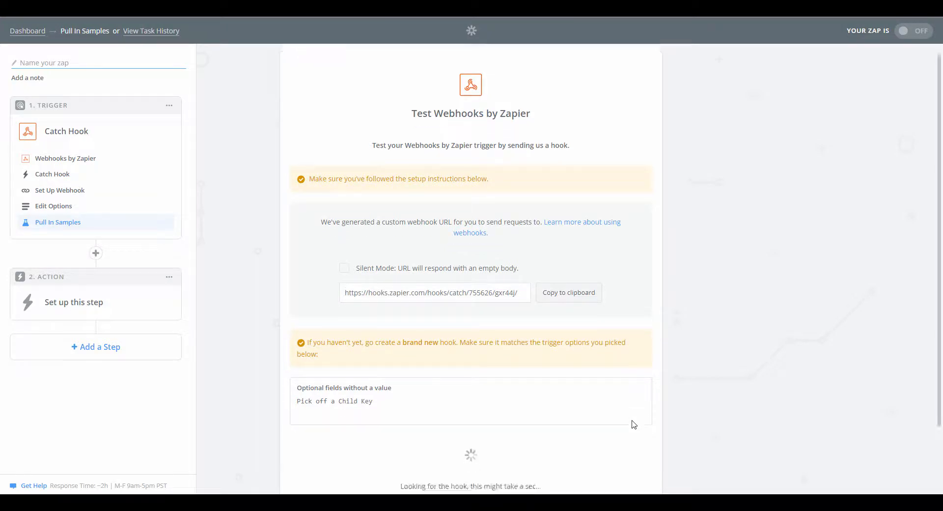
scroll(down, 3)
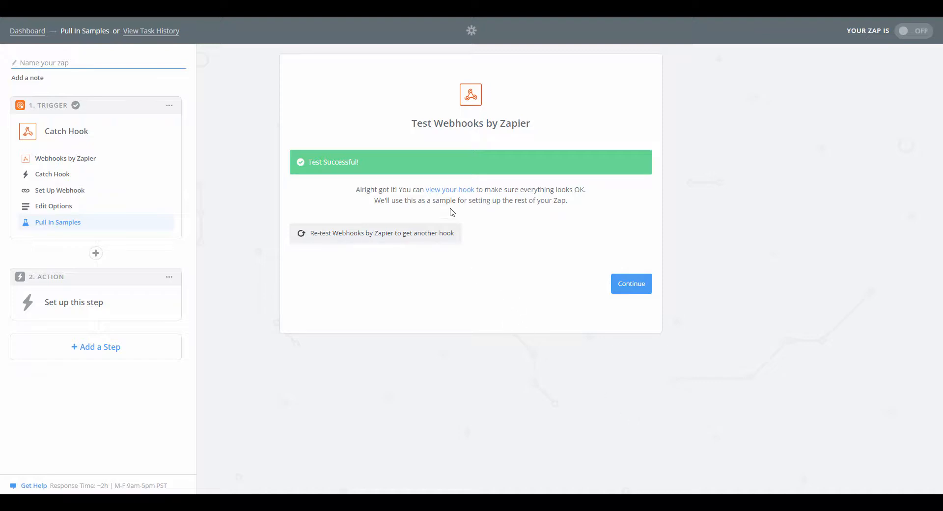
click(450, 189)
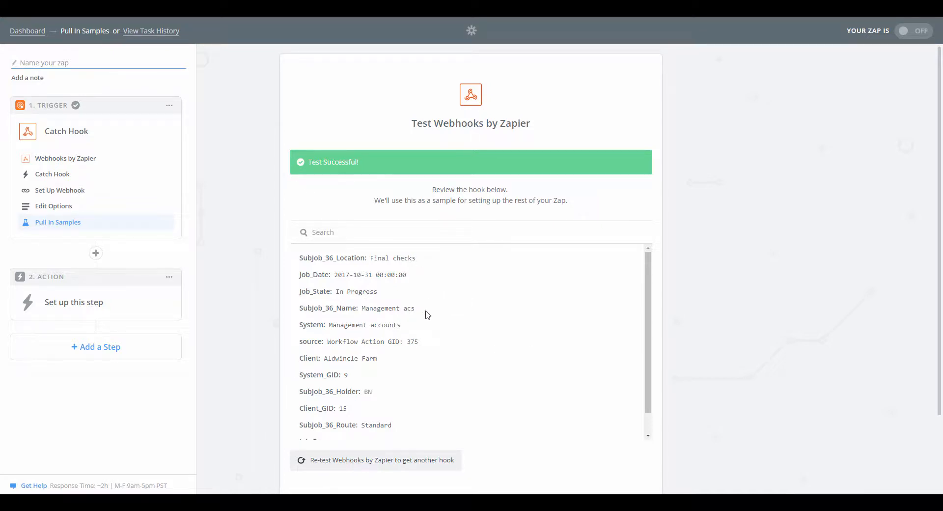
scroll(down, 3)
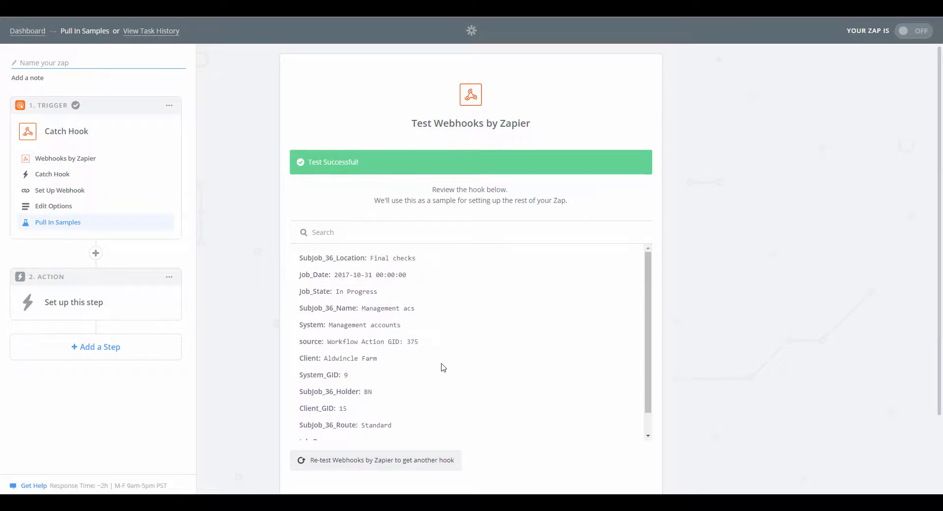
scroll(down, 3)
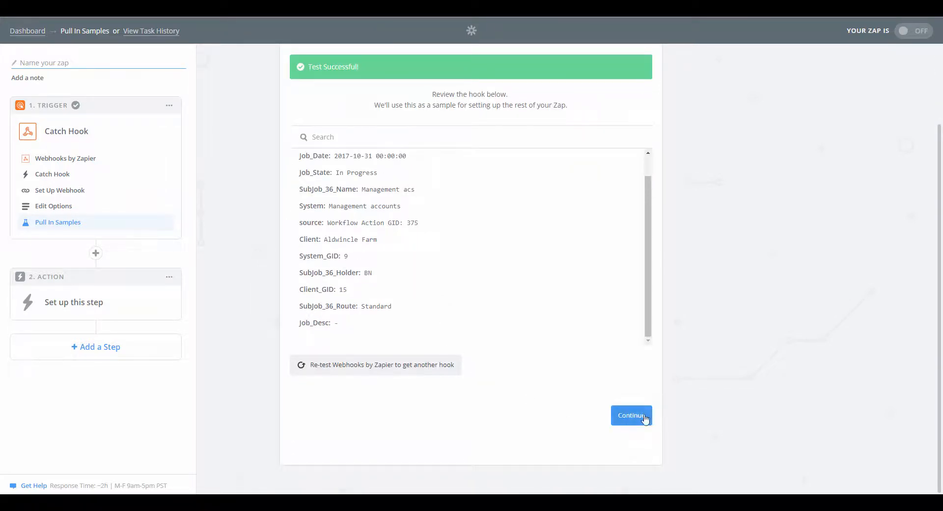
- Choose Slack's Send Channel Message as the action, keeping the connected Slack account
click(632, 416)
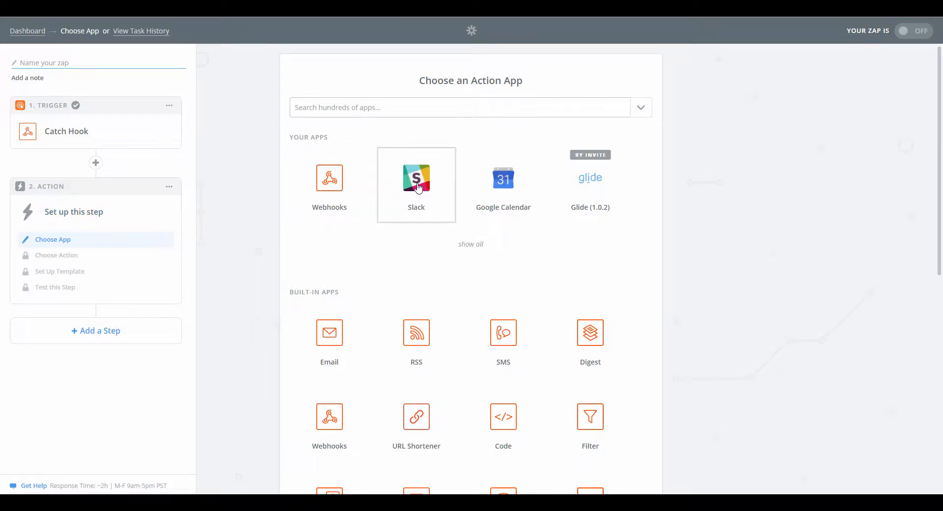
click(416, 178)
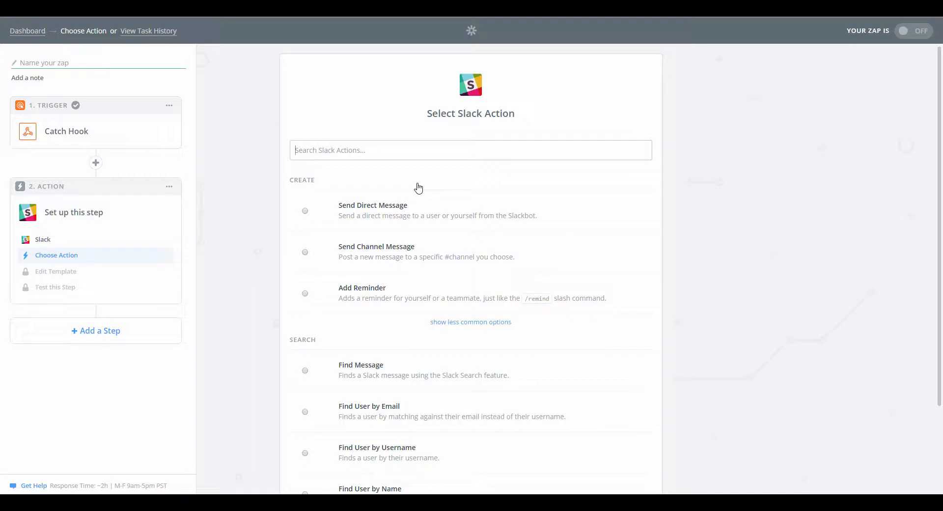
mouse_move(403, 193)
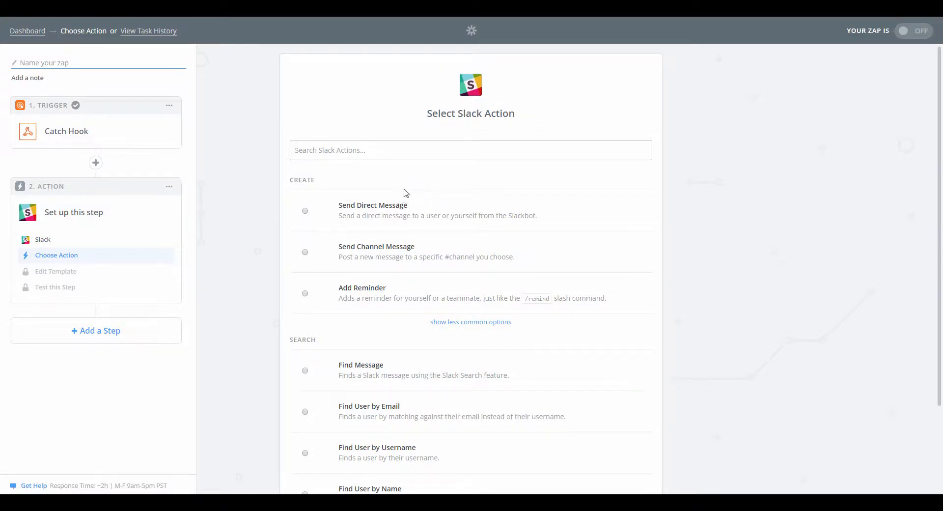
click(305, 251)
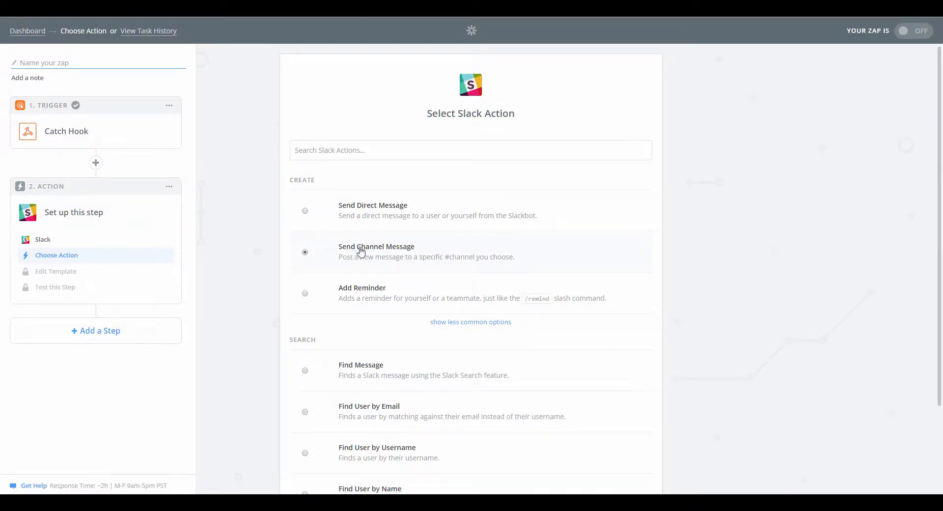
scroll(down, 3)
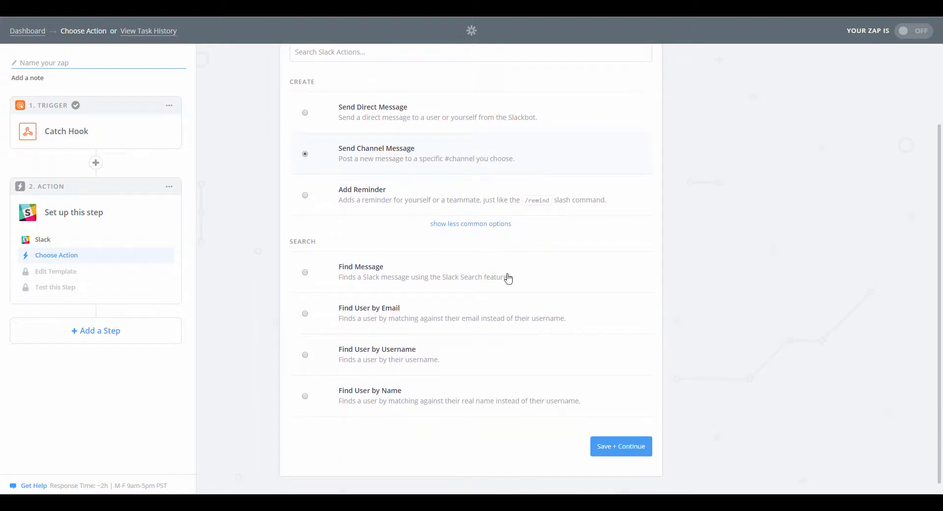
click(620, 446)
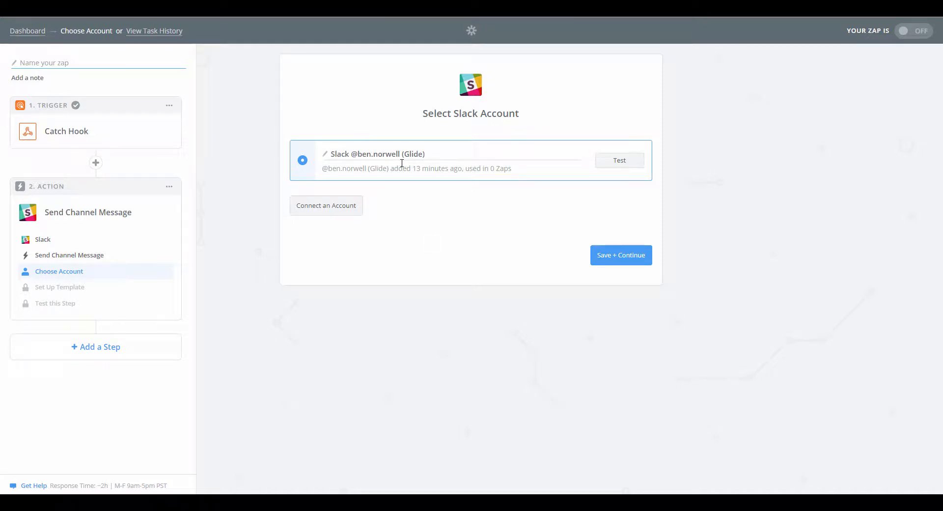
click(620, 255)
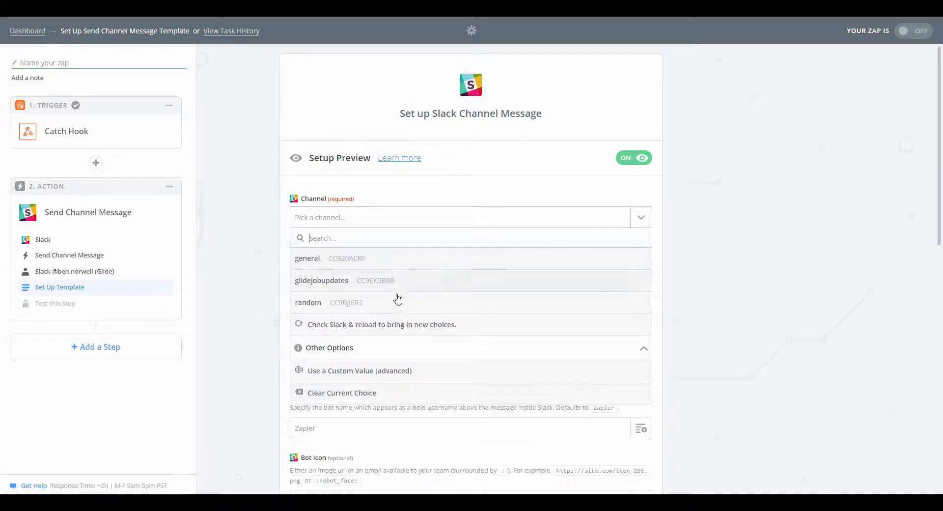
- Target #glidejobupdates and write 'Management Accounts to' followed by the hook's Client name
click(321, 280)
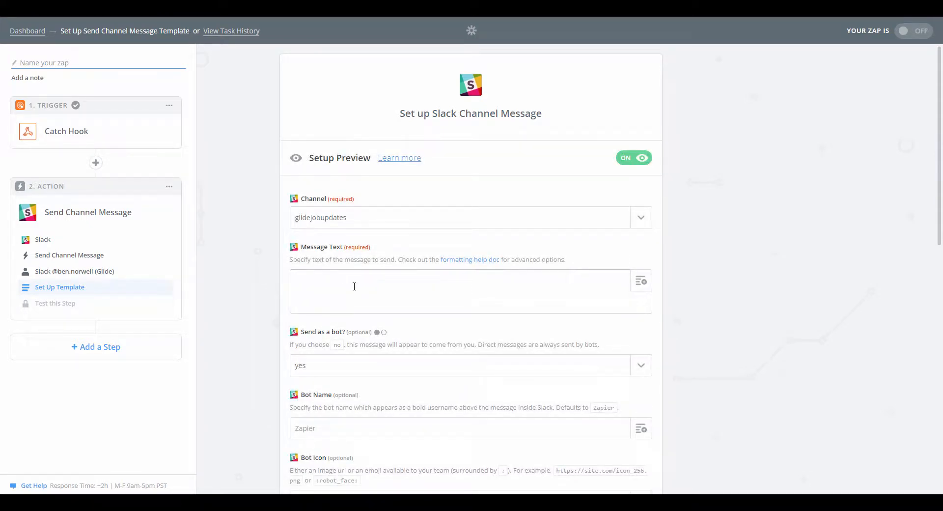
text(Great new we have sent)
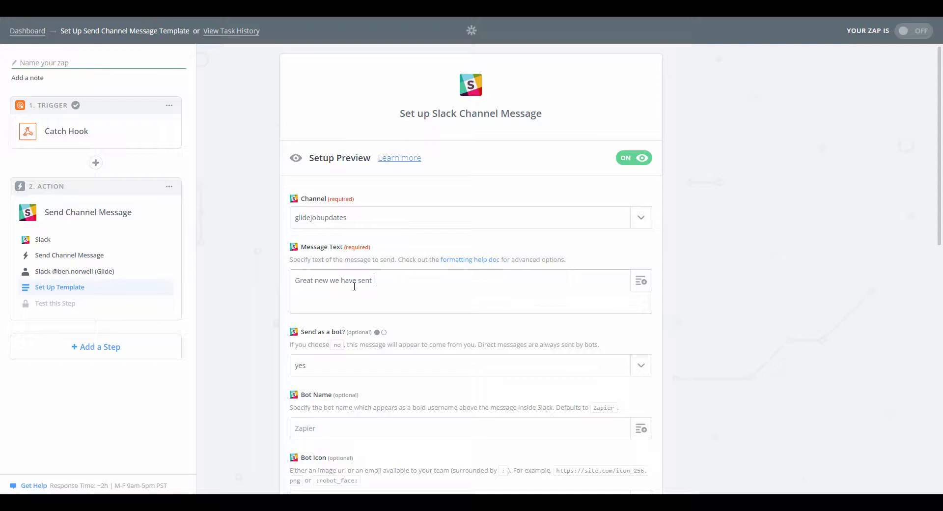
text(a set o)
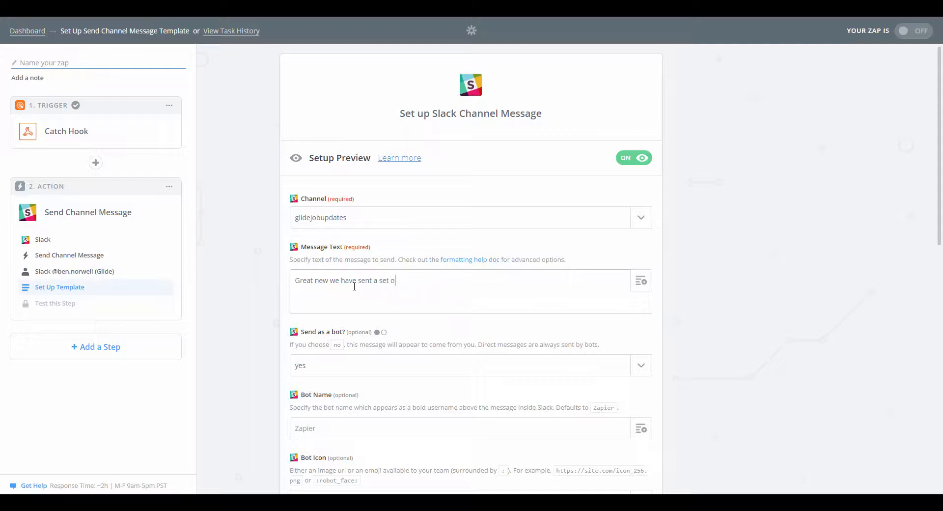
text(Management Accou)
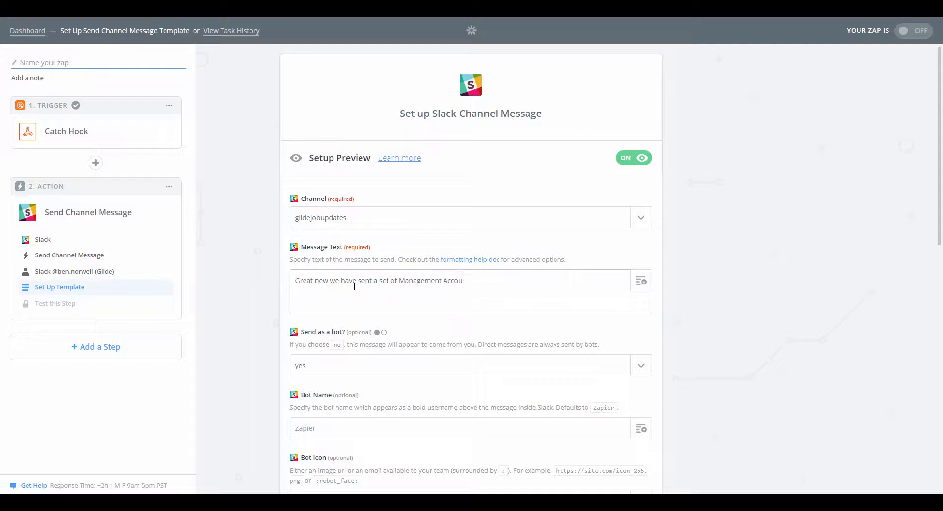
text(nts to)
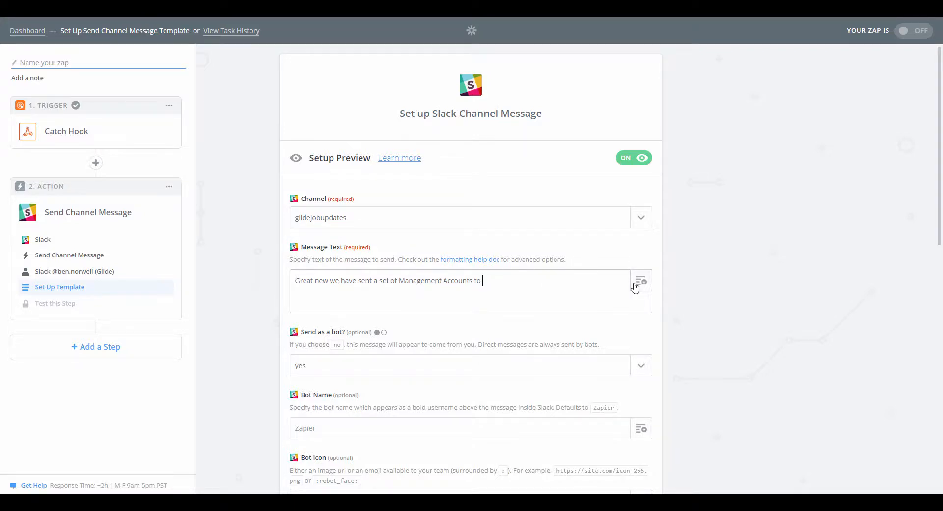
click(640, 281)
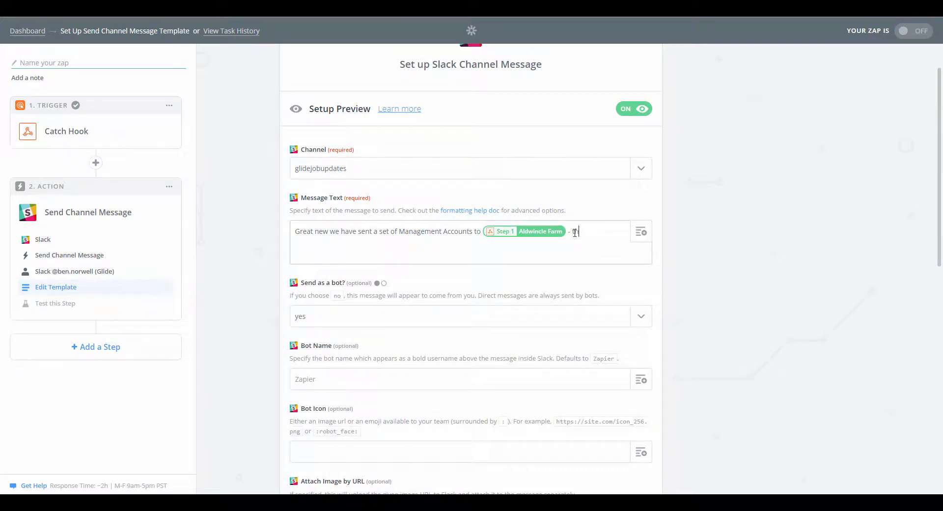
- Continue the message with 'they will be really happy. The job date was'
text(hey will be rea)
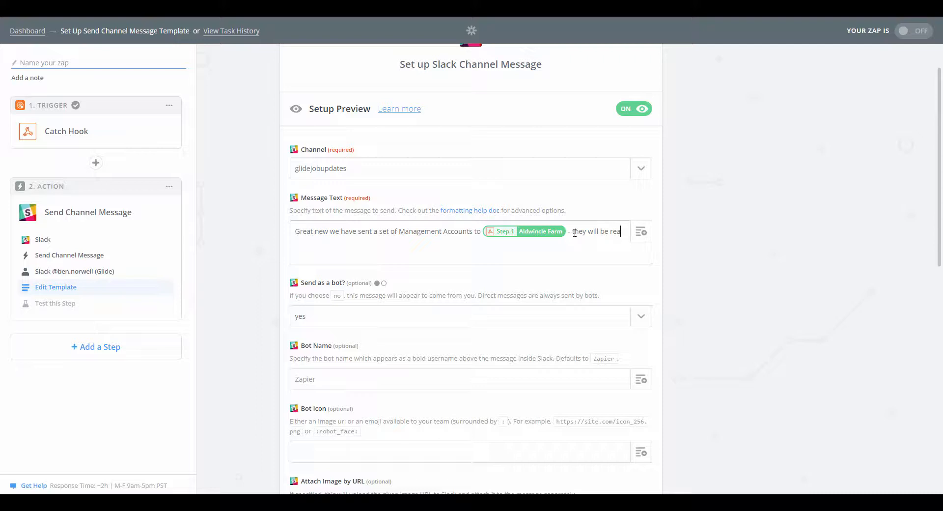
text(lly happy. Th)
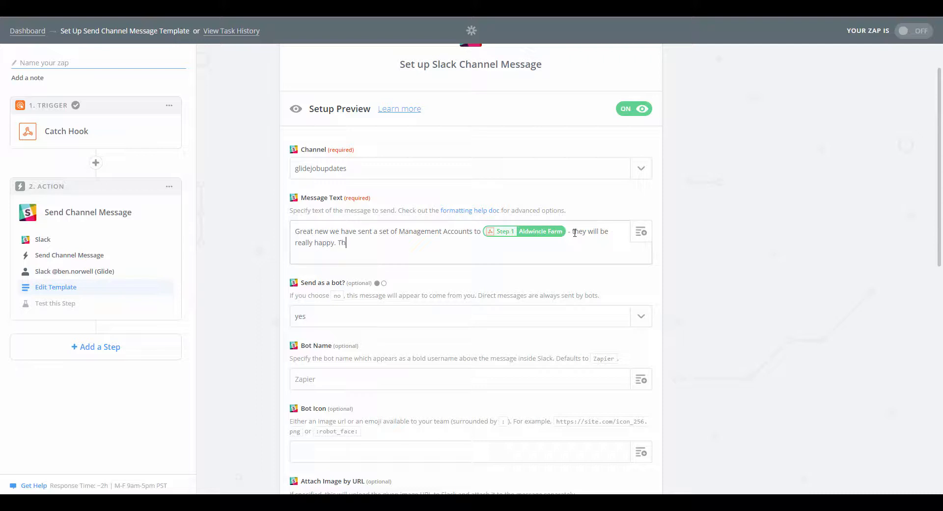
text(e job date was)
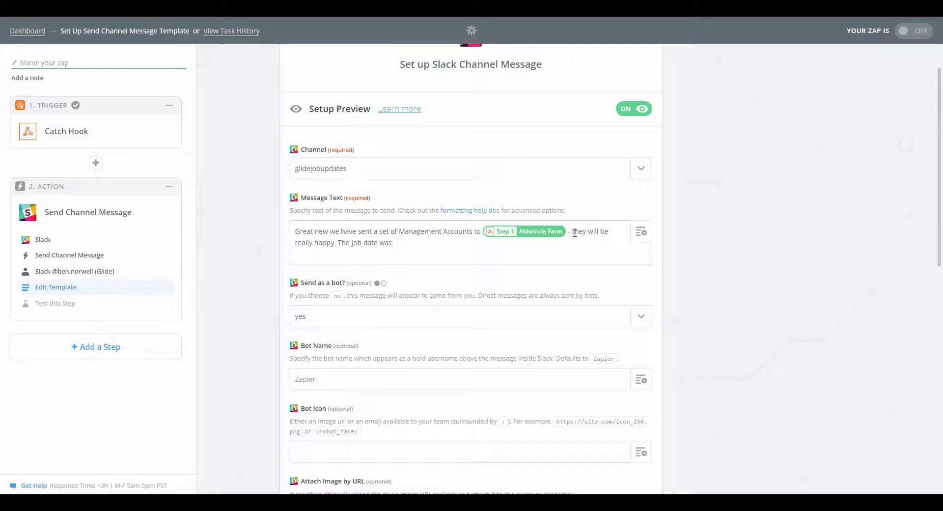
click(641, 230)
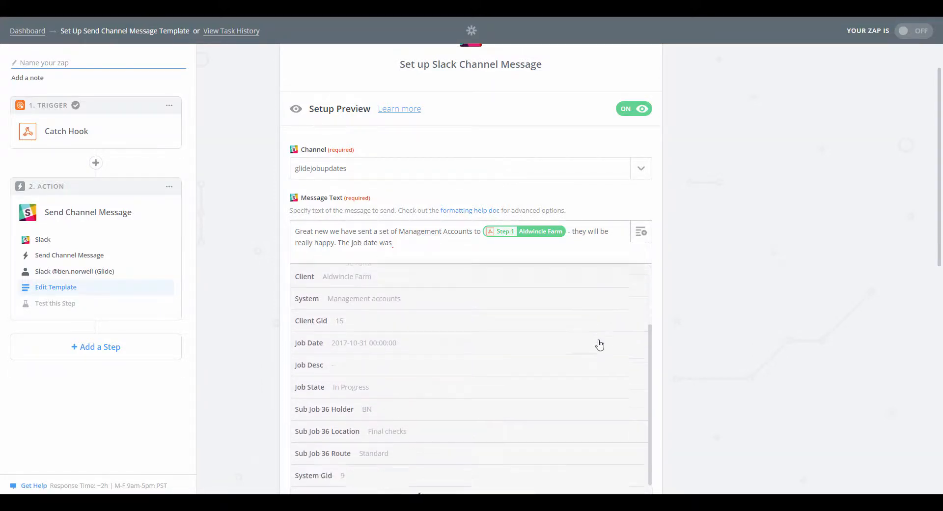
- Insert the hook's Job Date after the job-date phrase and end with a period
scroll(down, 3)
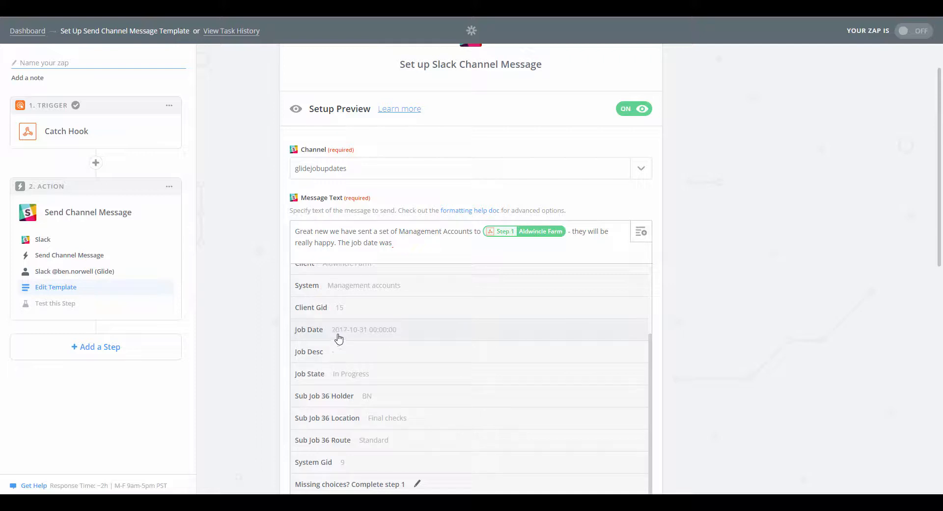
mouse_move(357, 335)
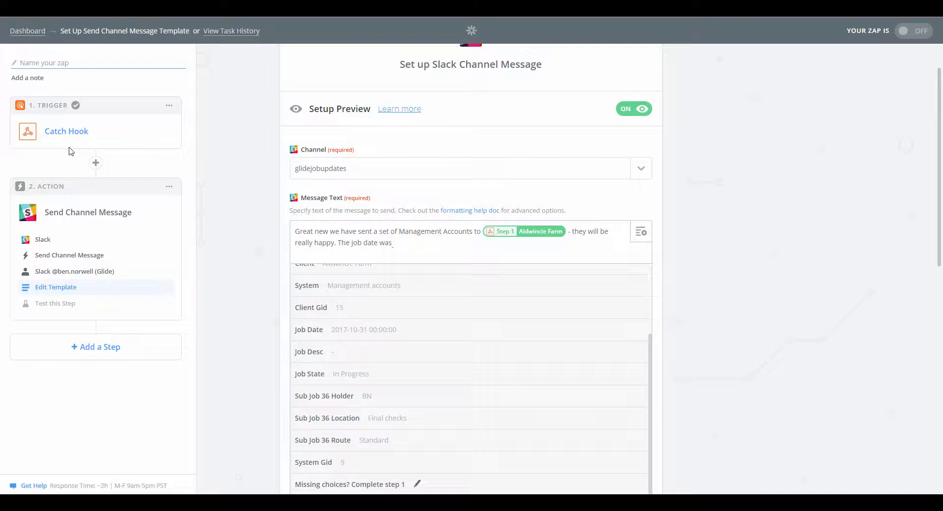
click(363, 329)
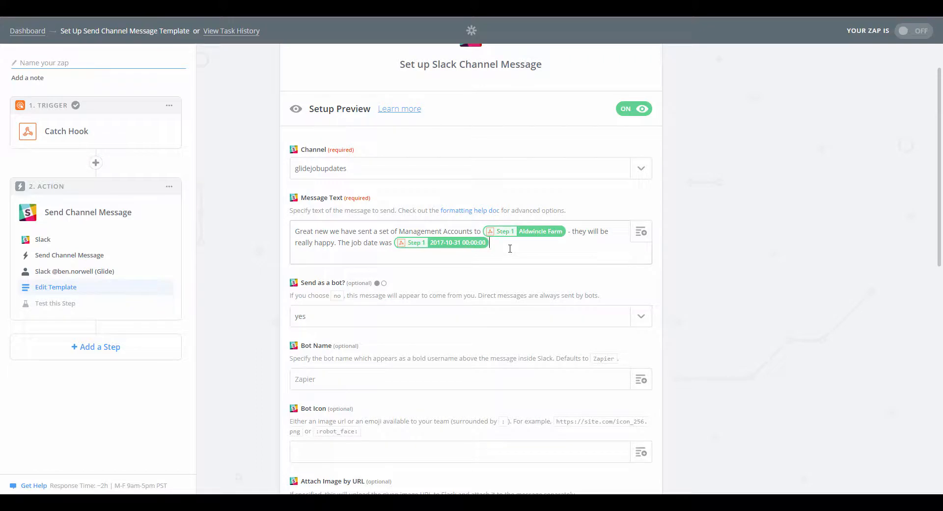
text(.)
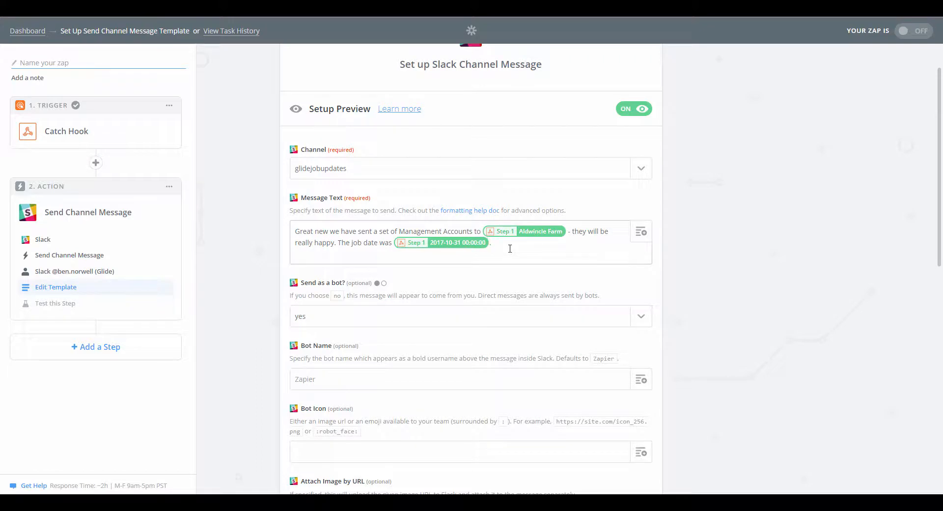
click(641, 231)
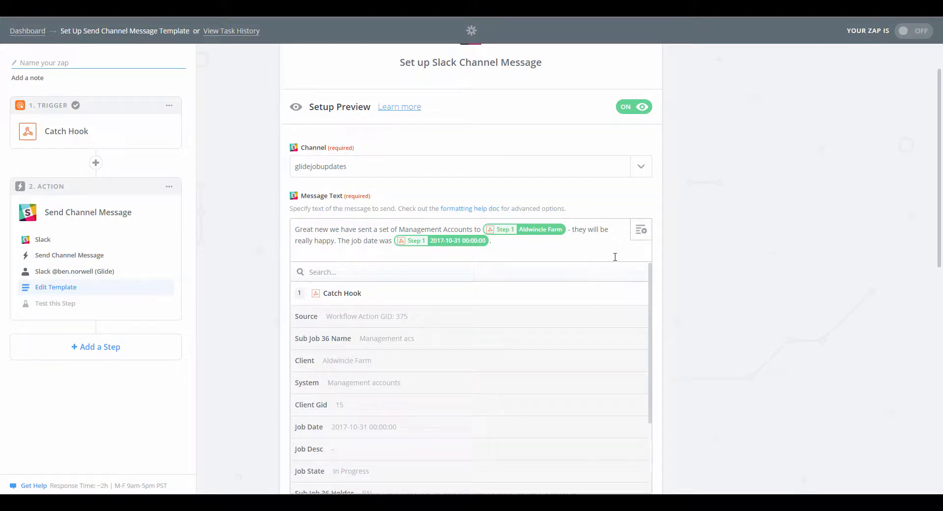
scroll(down, 3)
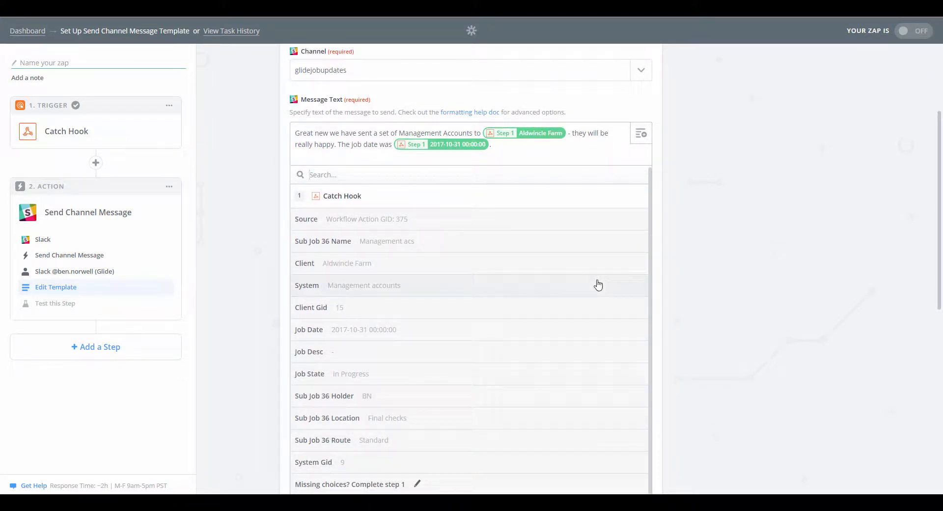
mouse_move(583, 296)
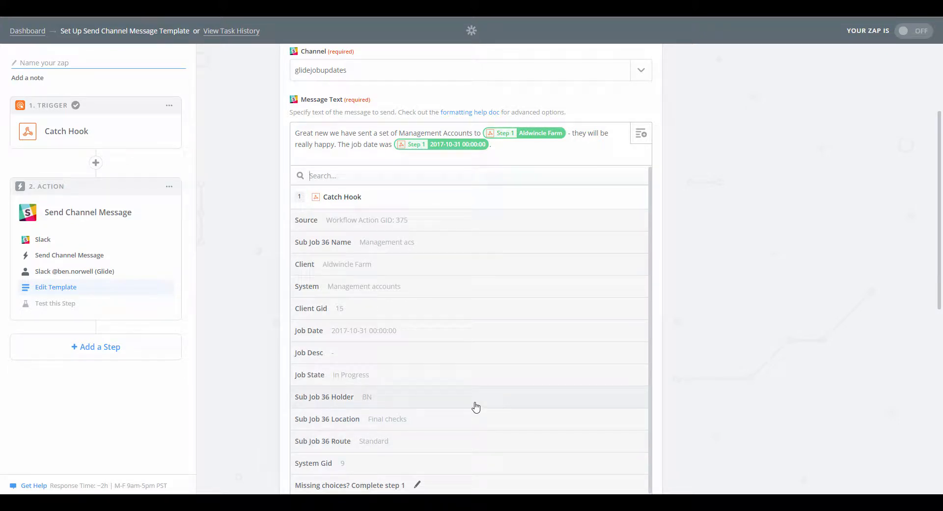
mouse_move(667, 159)
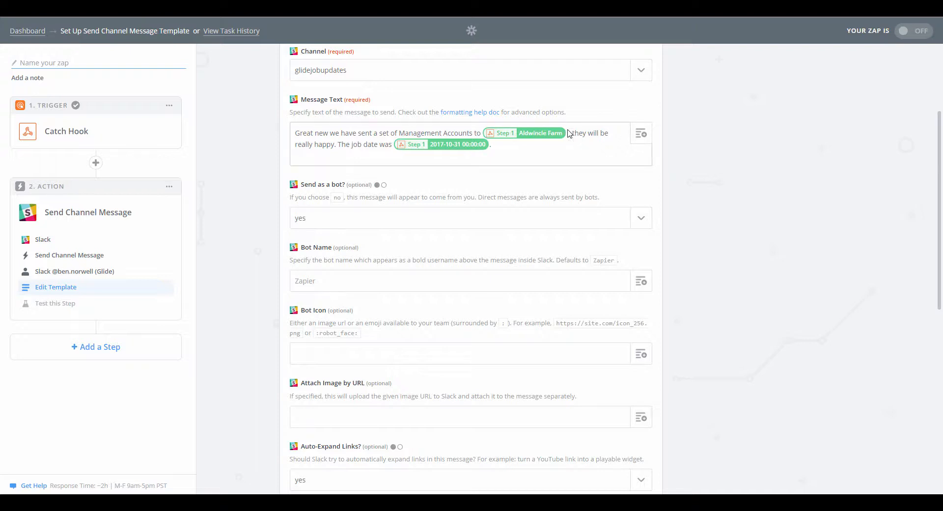
- Review the optional bot name and bot icon fields down to the end of the form
scroll(down, 3)
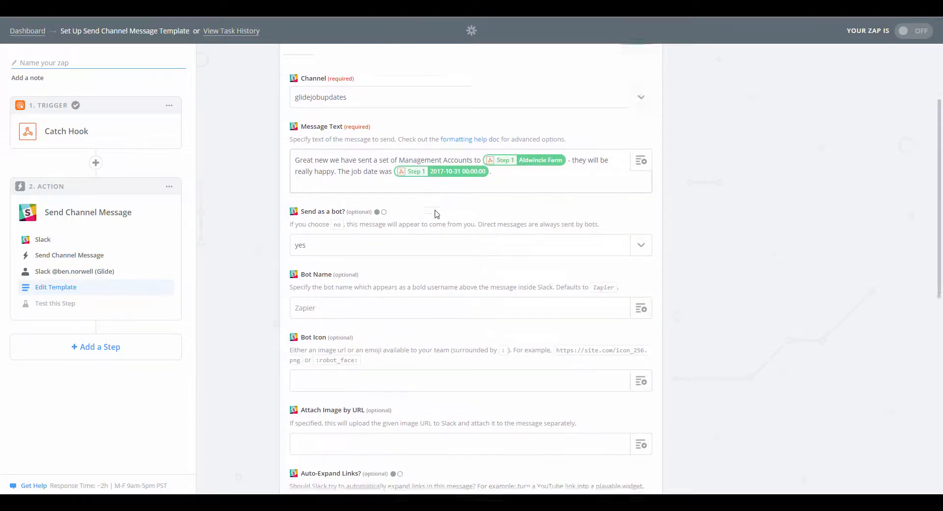
scroll(down, 3)
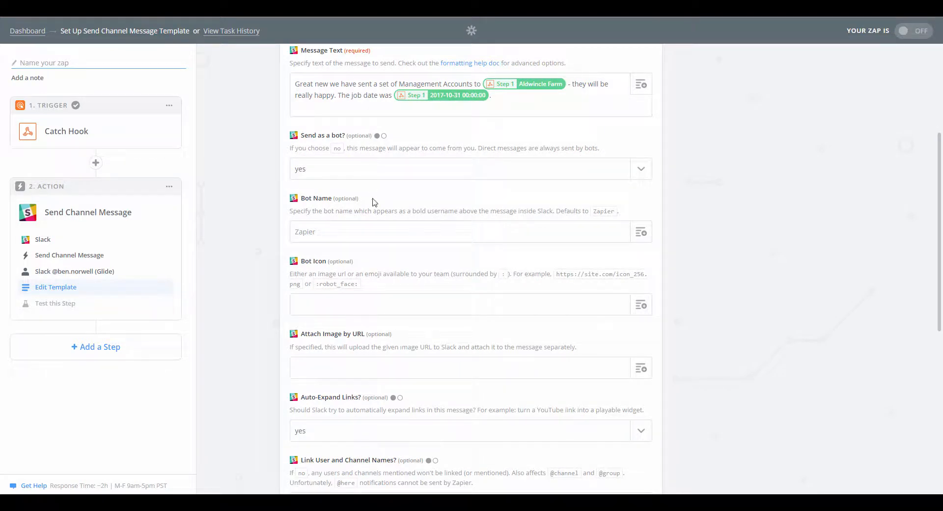
click(405, 232)
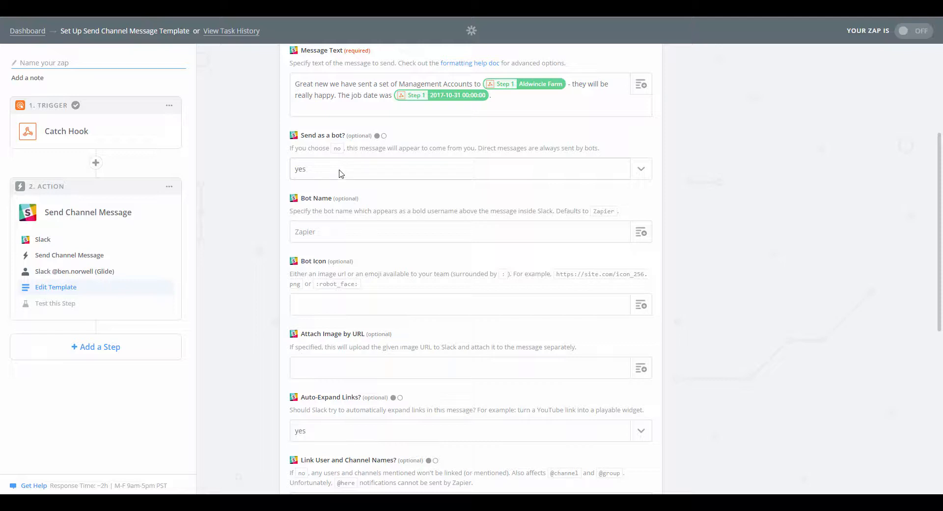
click(641, 232)
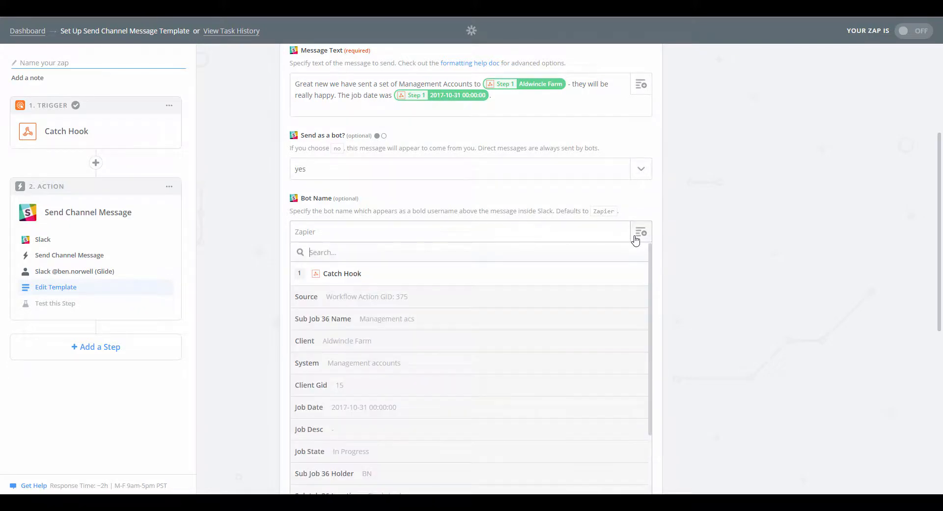
scroll(down, 3)
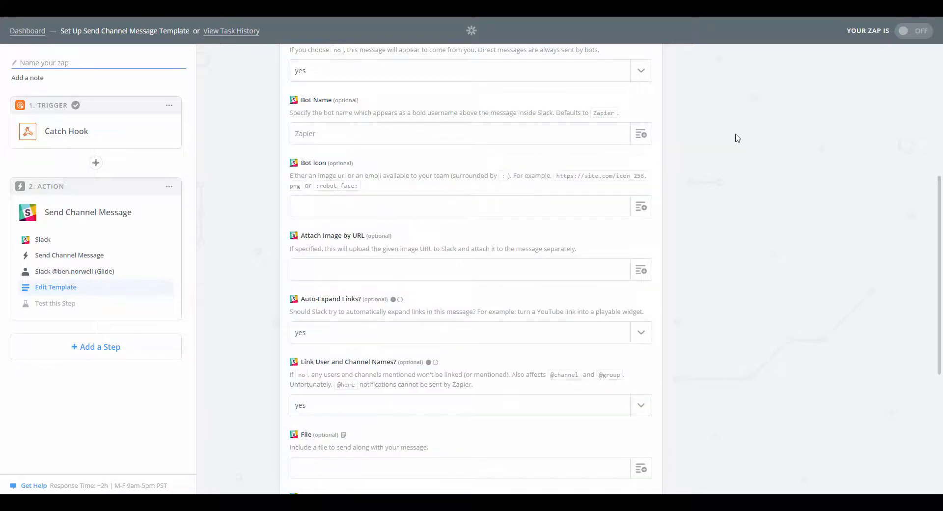
click(439, 206)
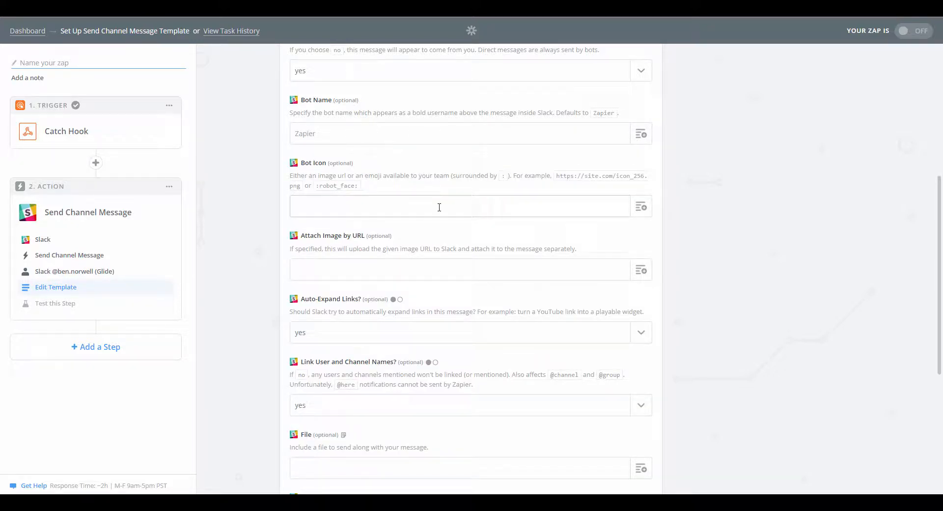
scroll(down, 3)
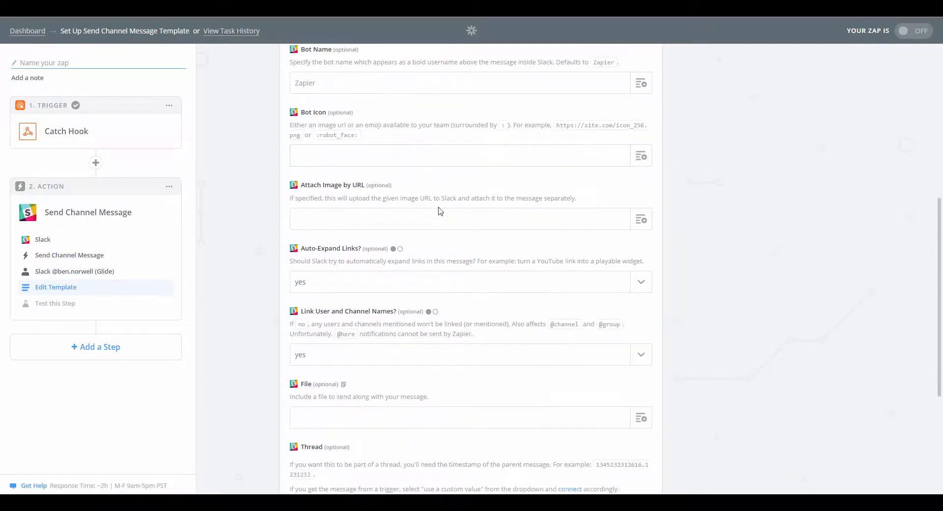
scroll(down, 3)
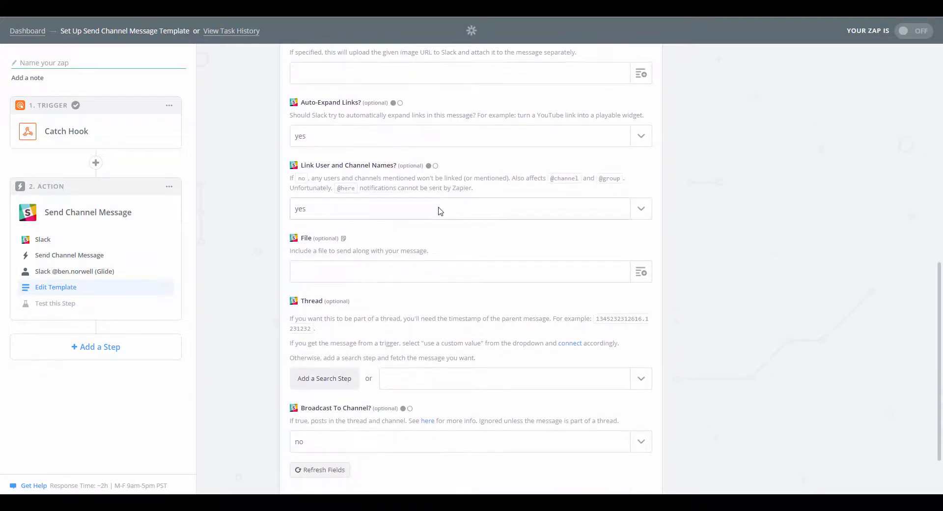
scroll(down, 3)
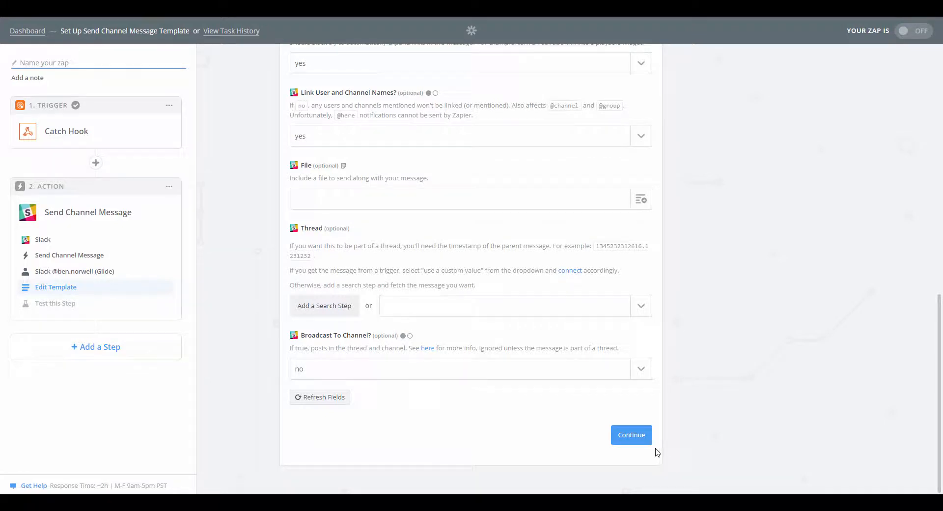
- Send the sample job update as a test message to Slack and get a successful result
click(630, 435)
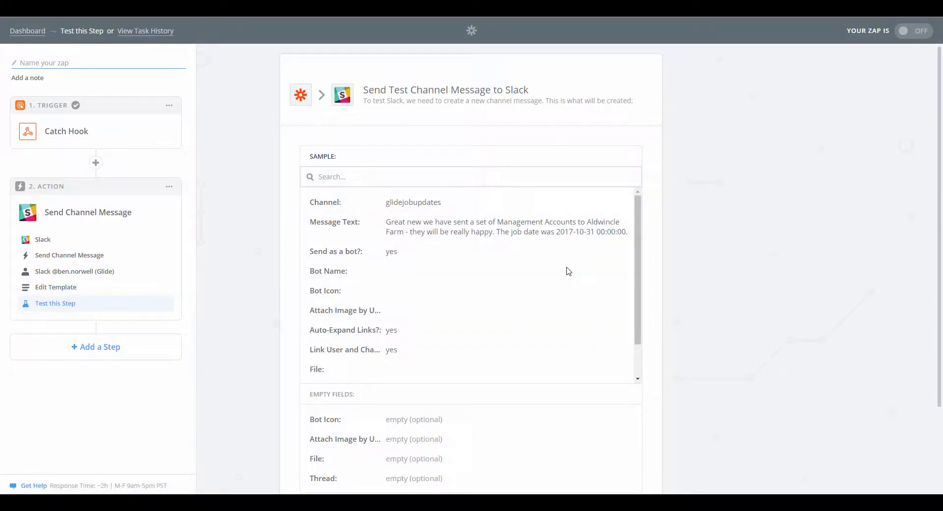
scroll(down, 3)
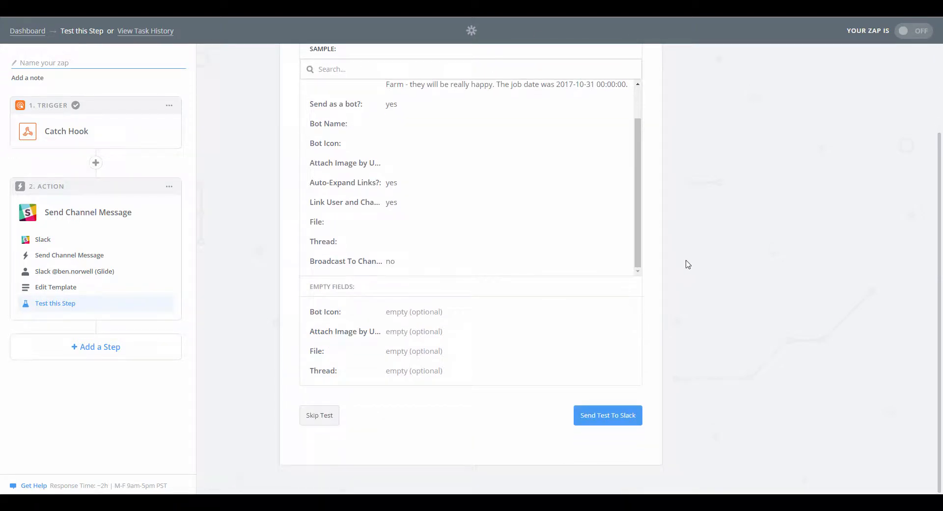
mouse_move(640, 365)
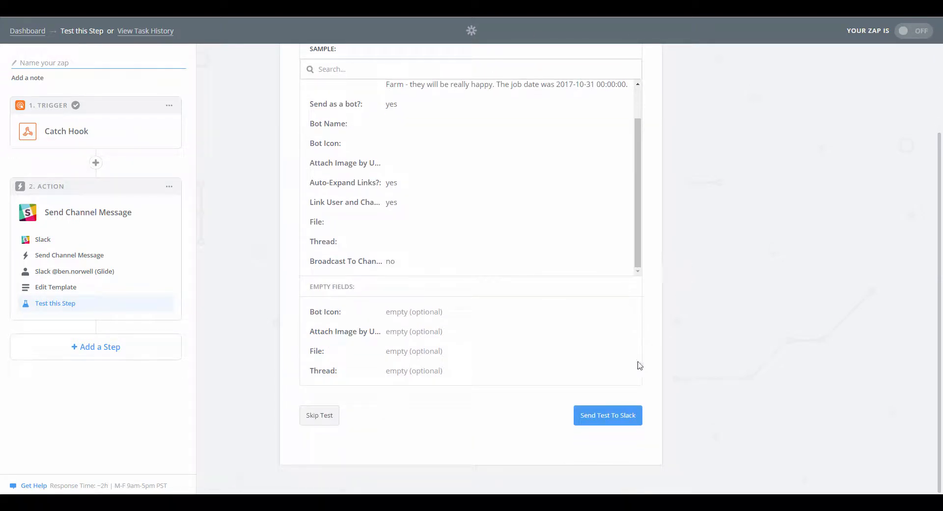
click(607, 414)
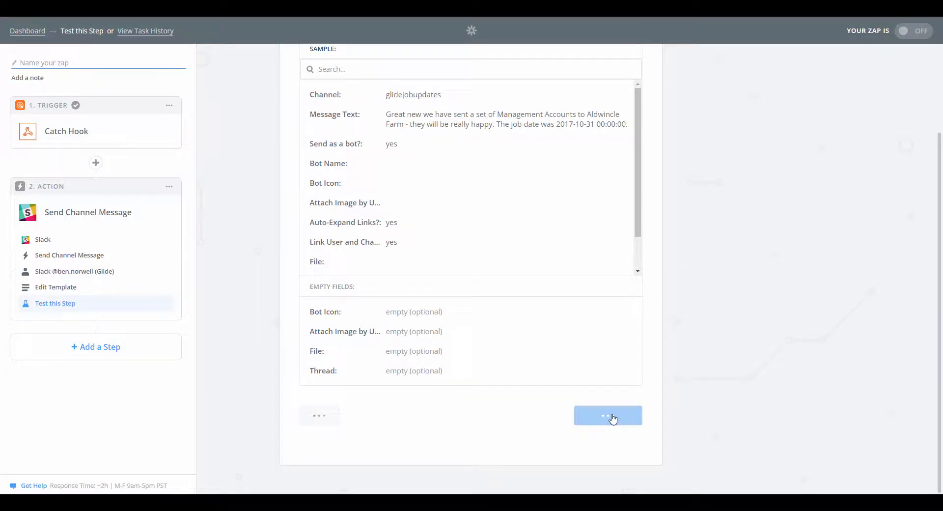
click(607, 416)
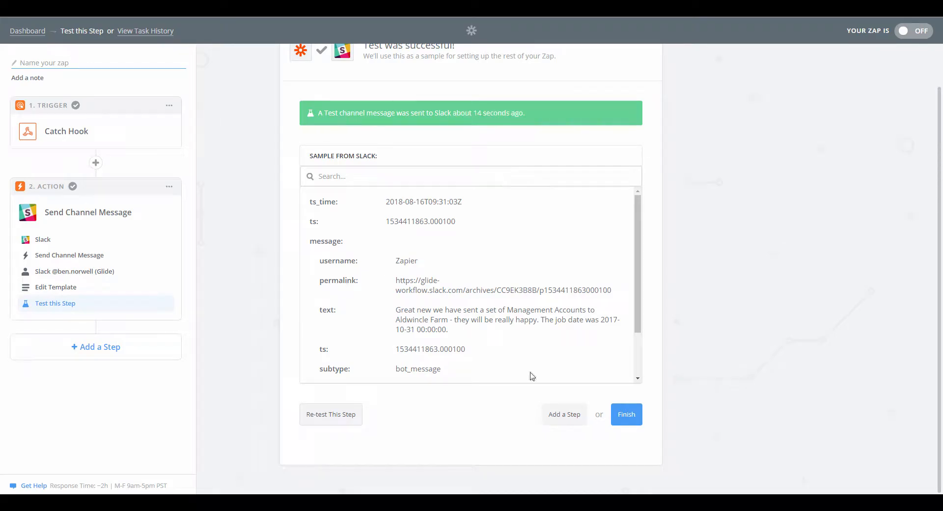
- Finish setup and name the zap 'Mgmt acs sent to client (to Slack)'
click(626, 414)
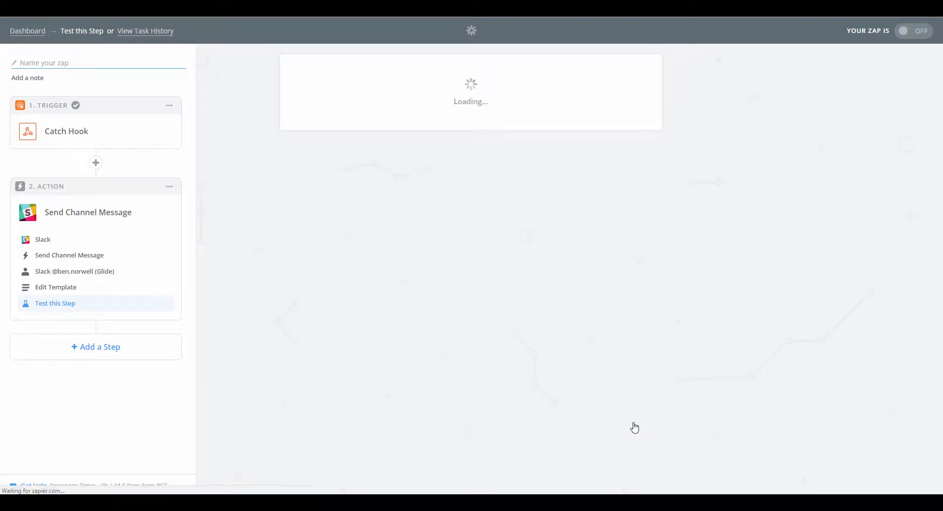
click(55, 303)
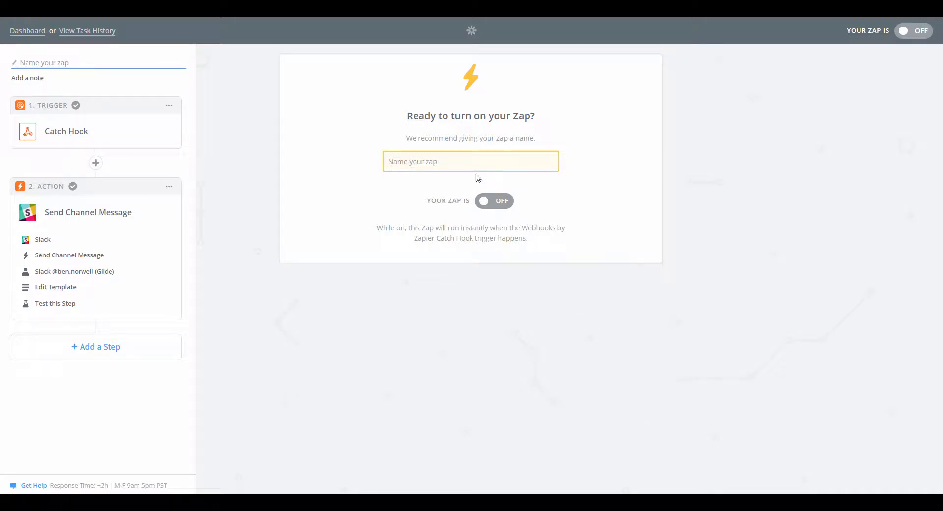
click(470, 161)
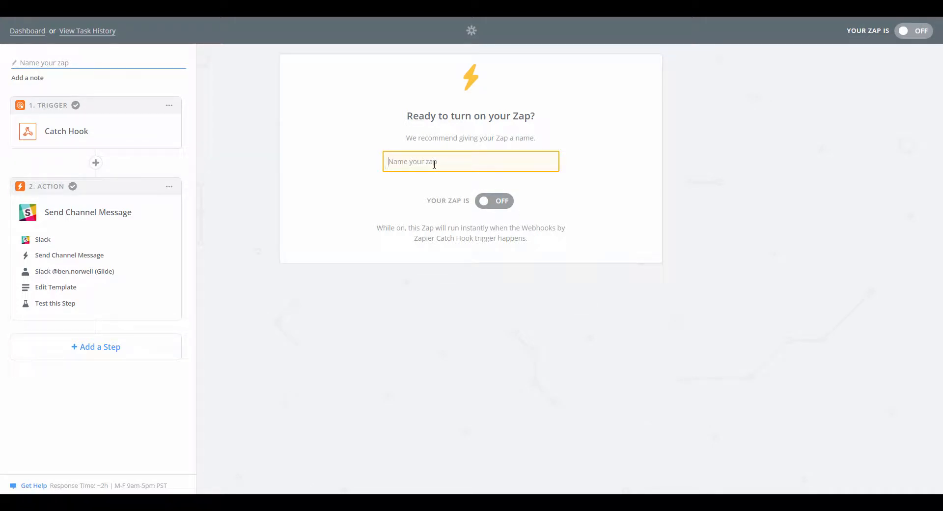
text(Mgmt acs sent to client (to Slack)
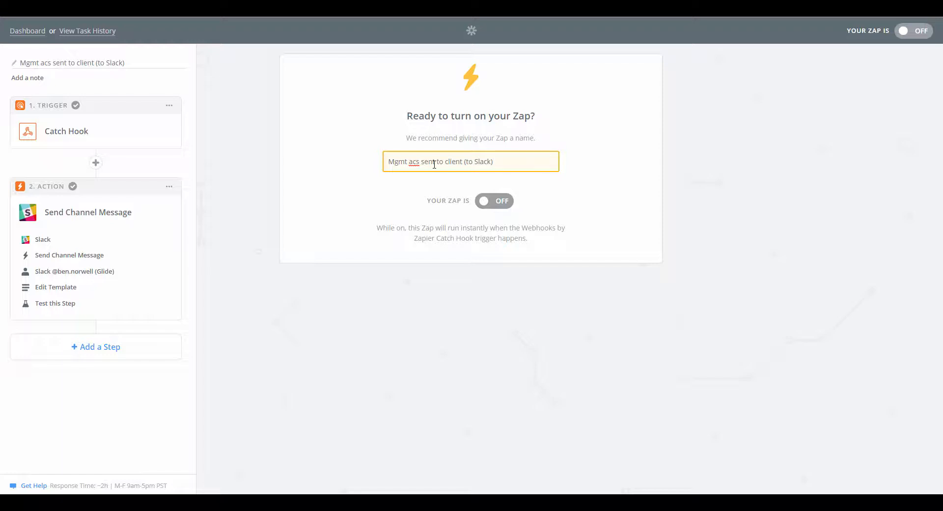
click(493, 161)
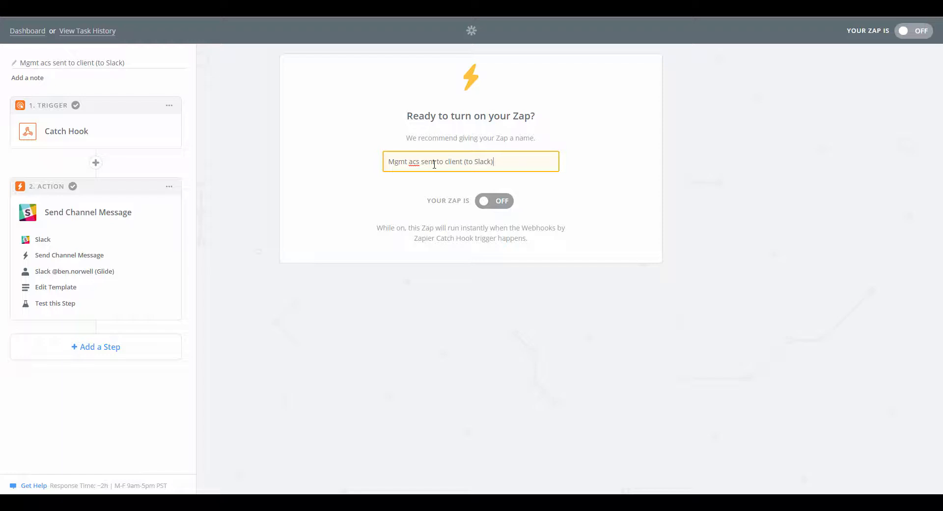
- Switch the zap on so Zapier confirms it is working
click(494, 201)
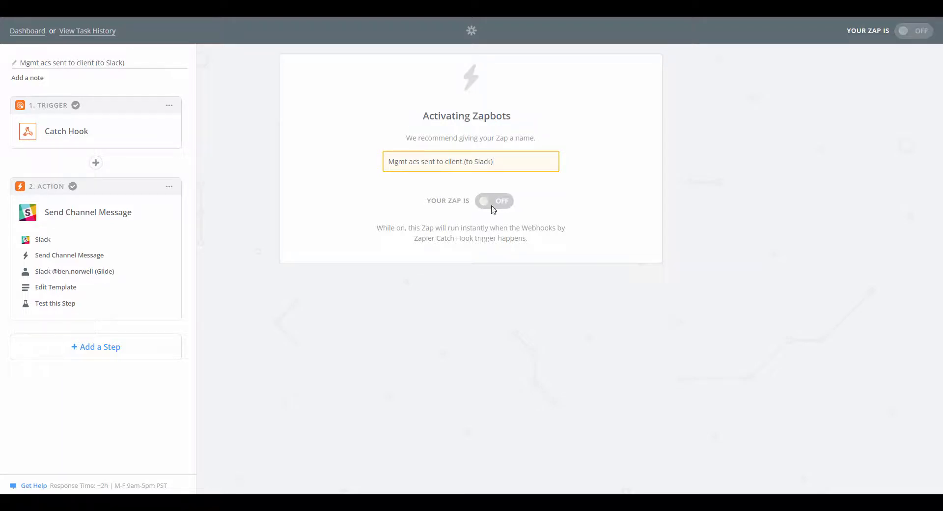
click(494, 201)
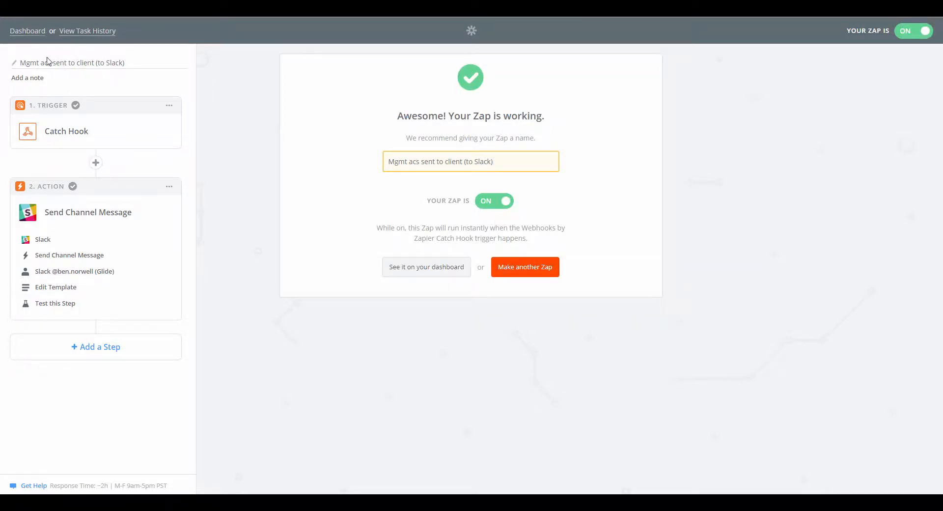
mouse_move(246, 63)
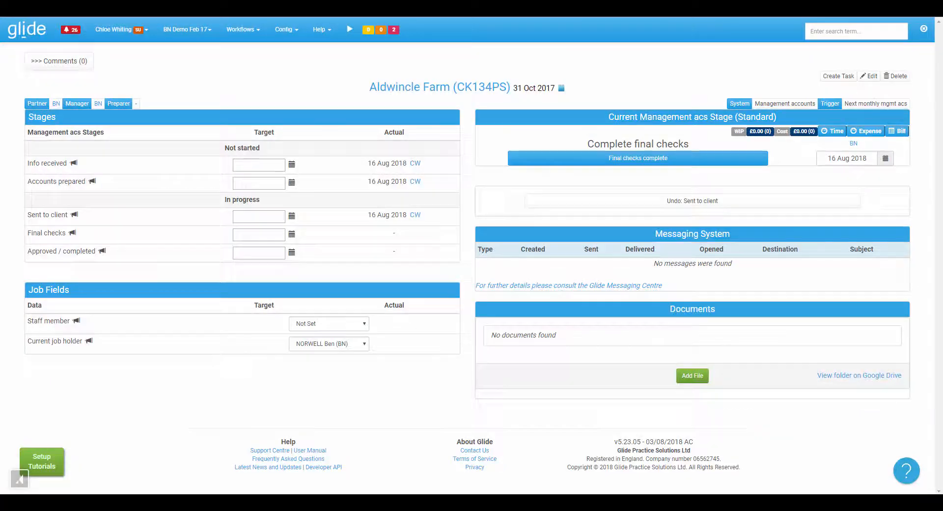
- Open the Big Chef Ltd 30 Sep 2017 job from the Management accounts Jobs list
click(242, 28)
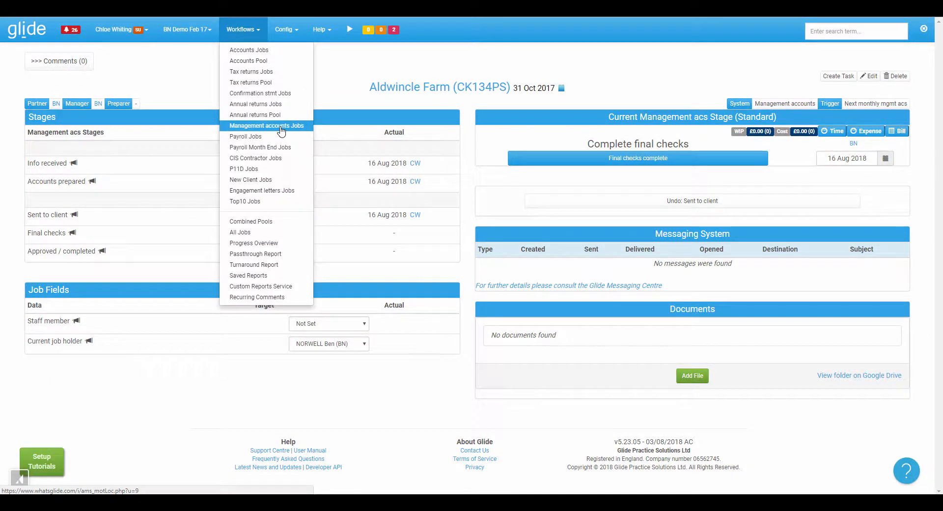
click(266, 125)
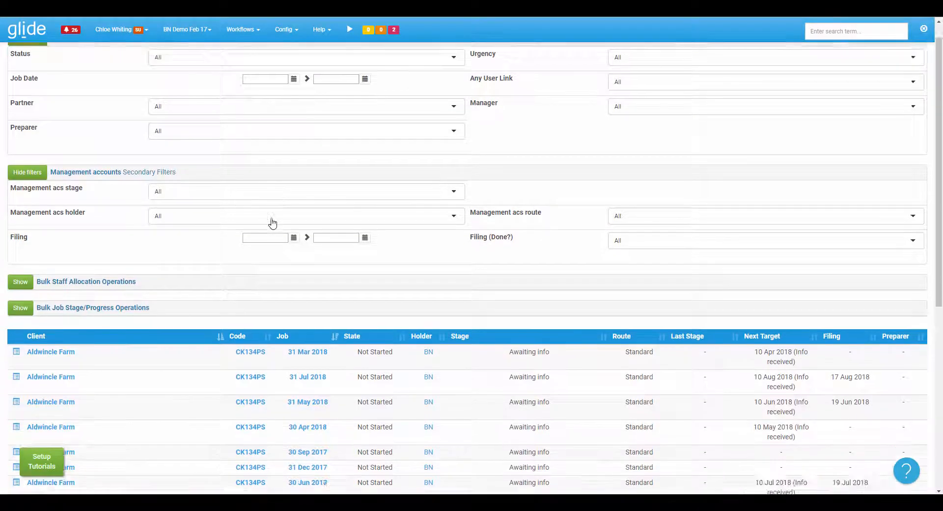
scroll(down, 3)
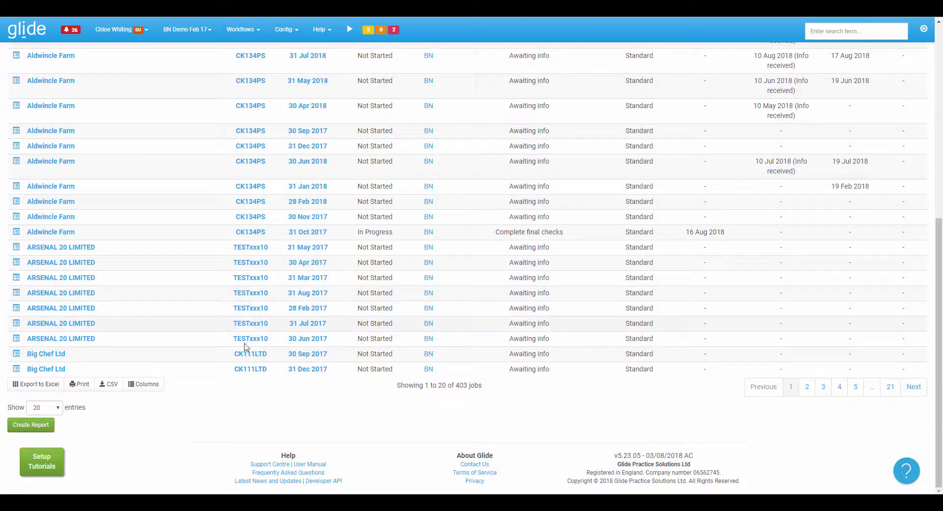
click(308, 354)
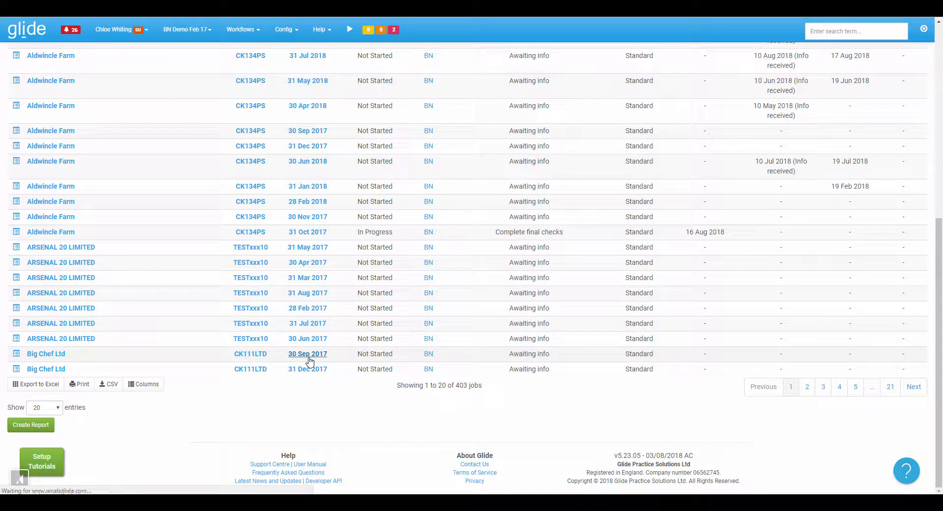
click(307, 353)
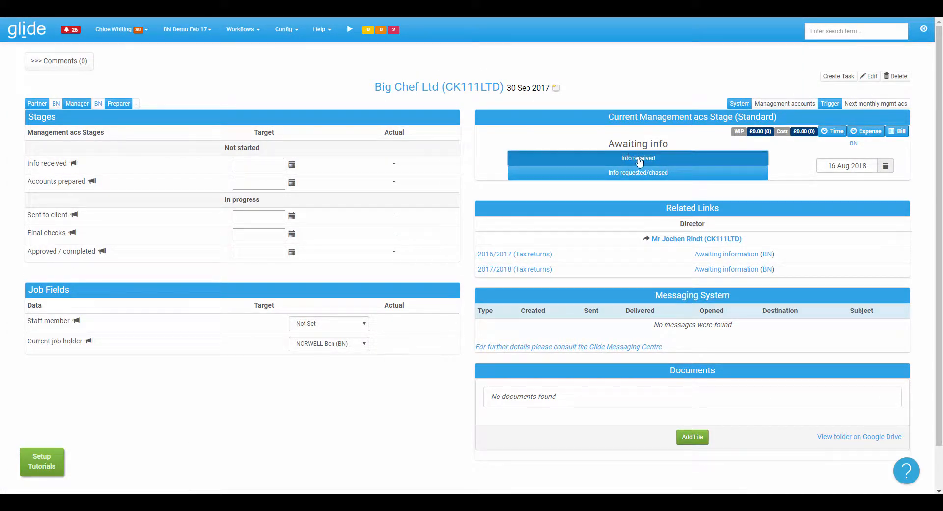
- Record Info received, Accounts prepared and Sent to client on the job
click(636, 157)
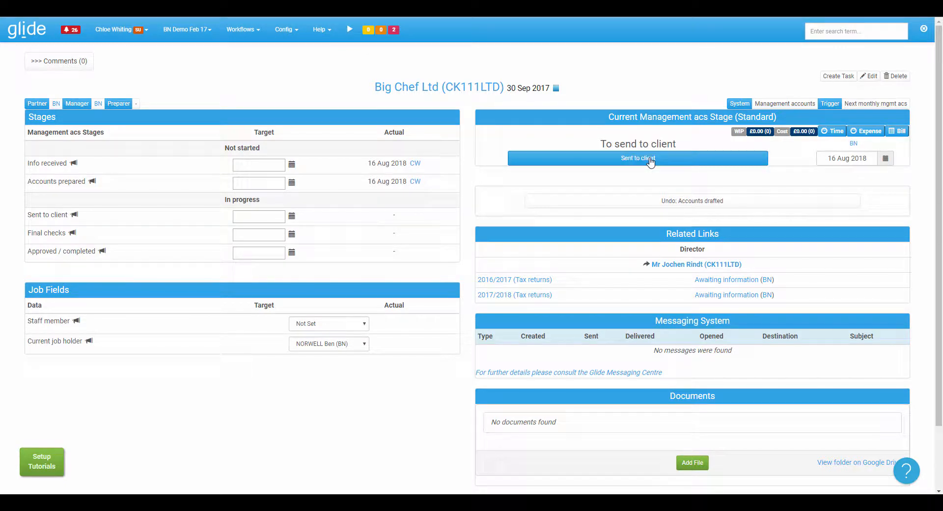
click(637, 157)
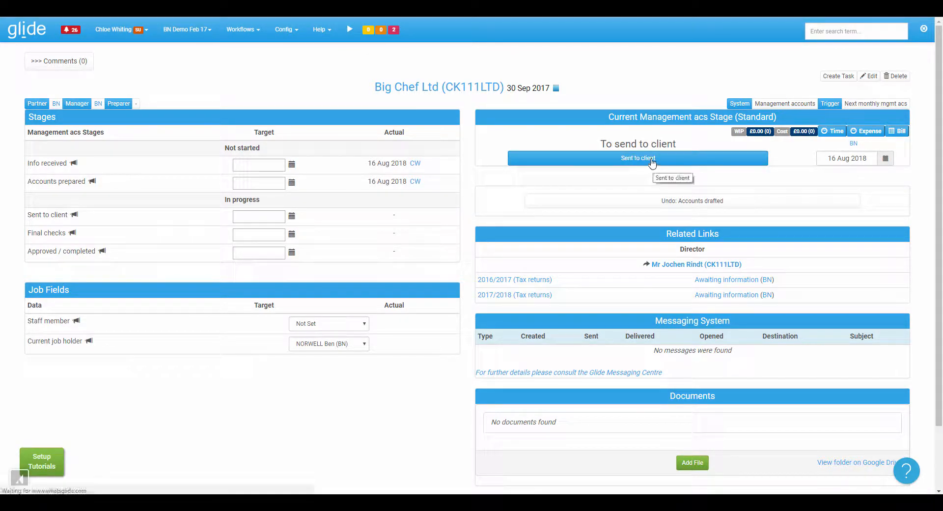
click(636, 157)
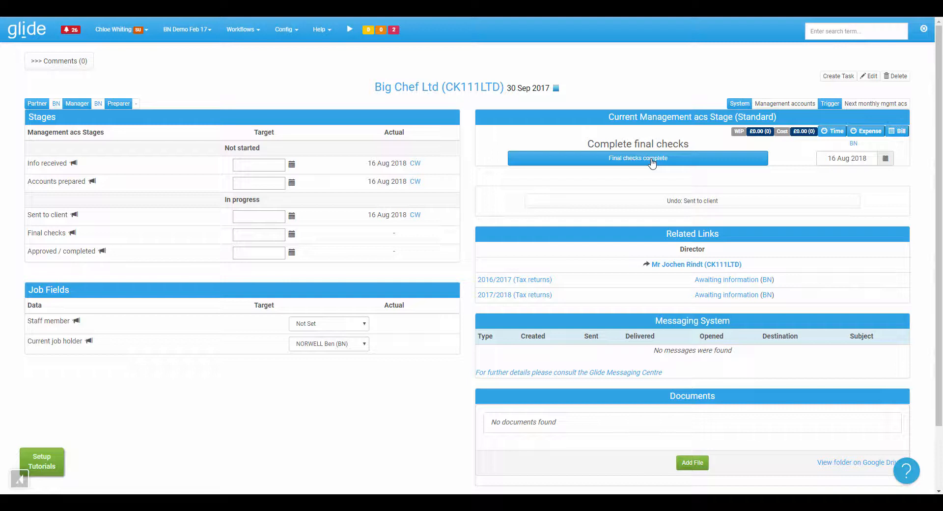
mouse_move(636, 164)
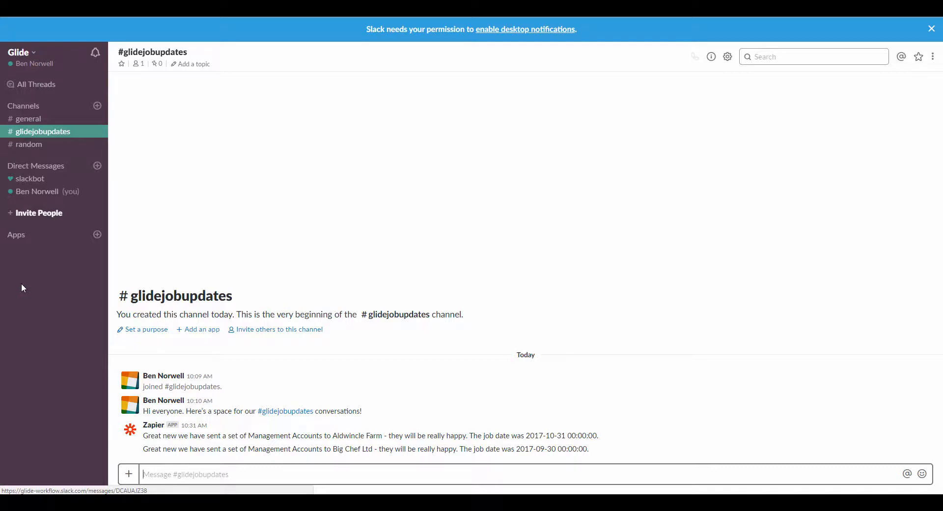
mouse_move(572, 459)
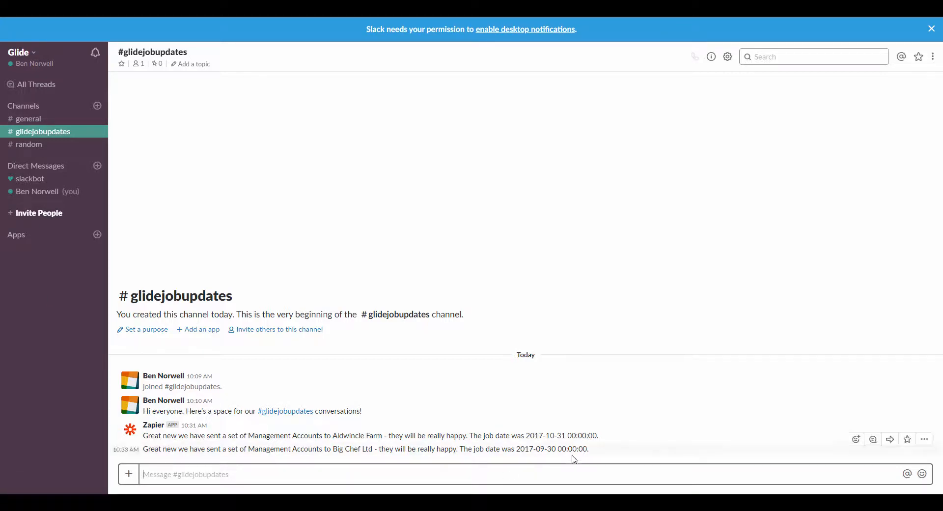
mouse_move(438, 183)
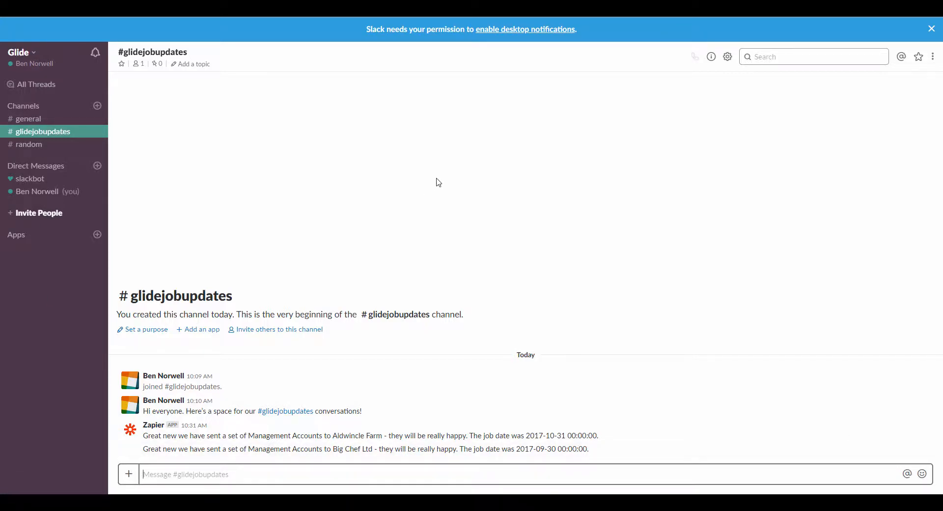